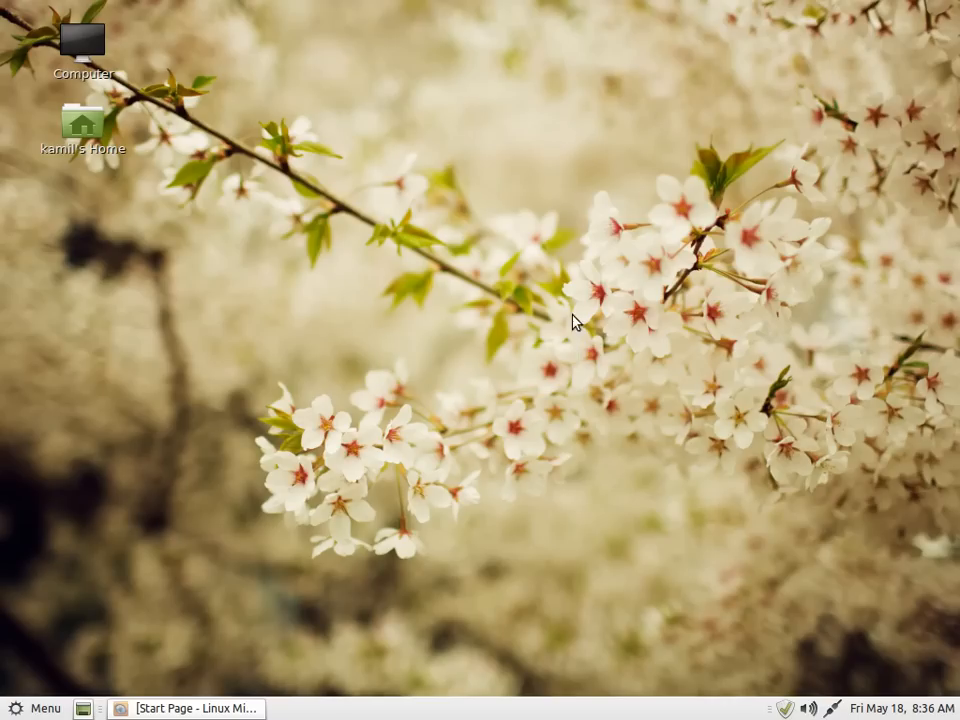
pyautogui.moveTo(362, 546)
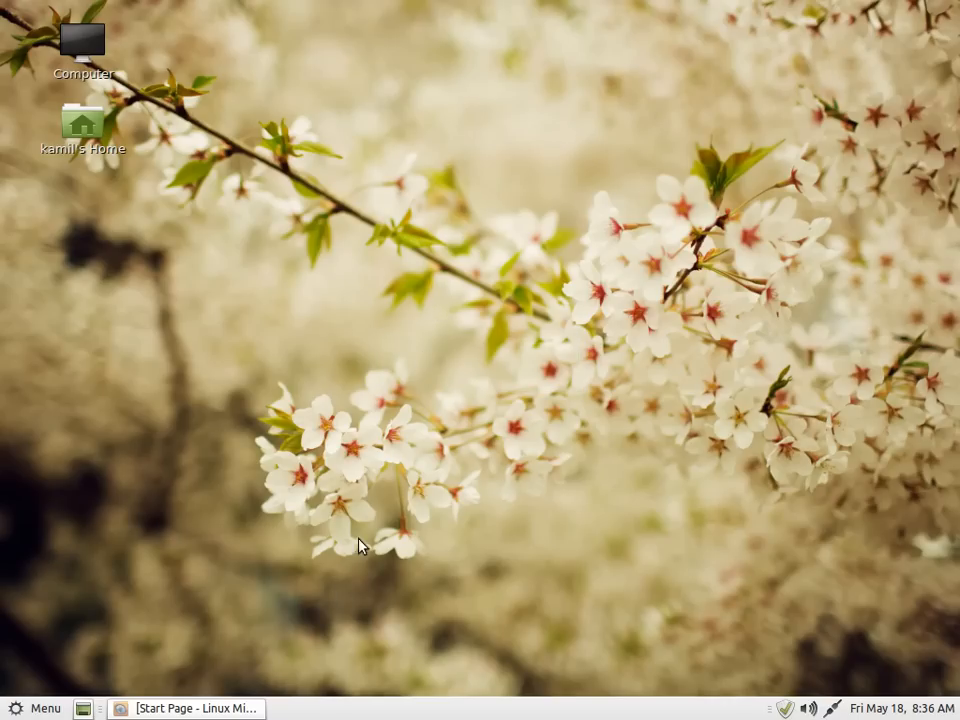
# - Restore the Firefox window showing the Linux Mint start page from the taskbar
pyautogui.click(190, 708)
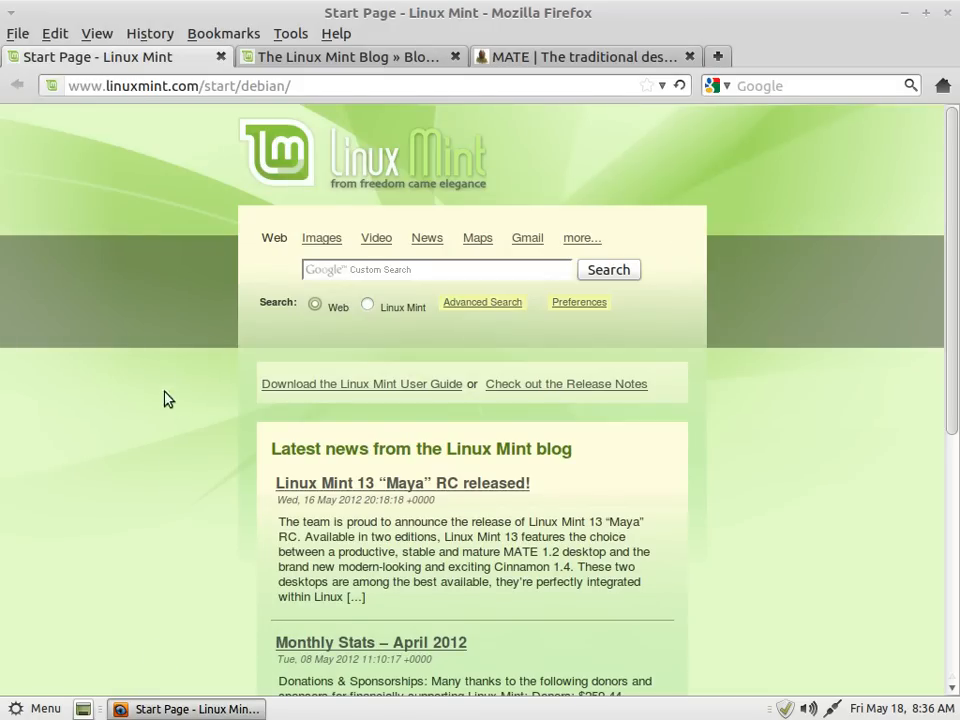
pyautogui.moveTo(164, 324)
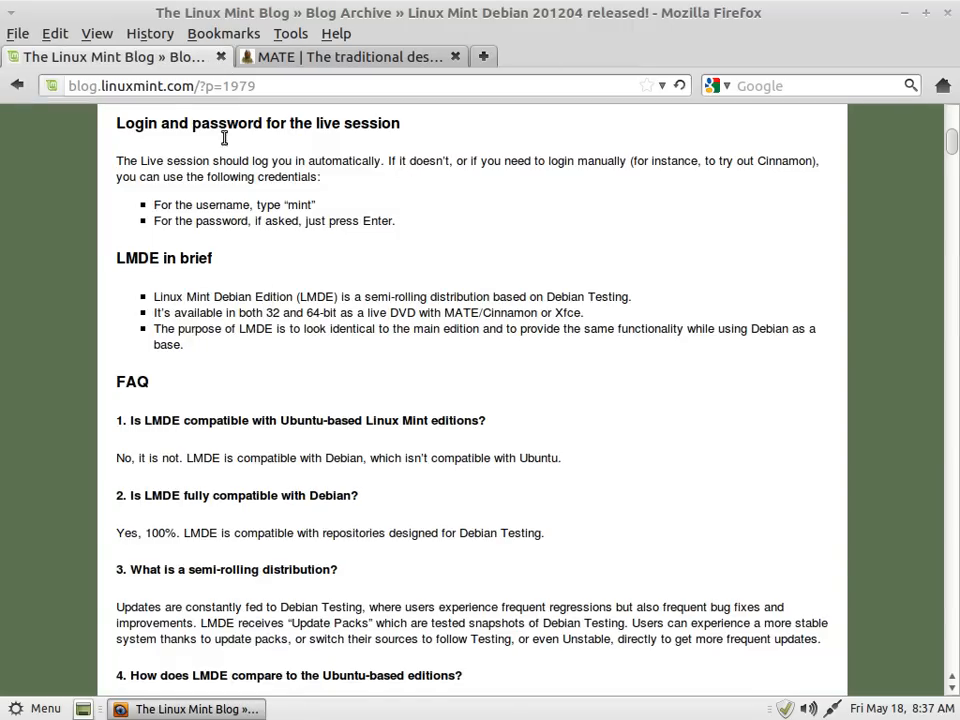
pyautogui.scroll(3)
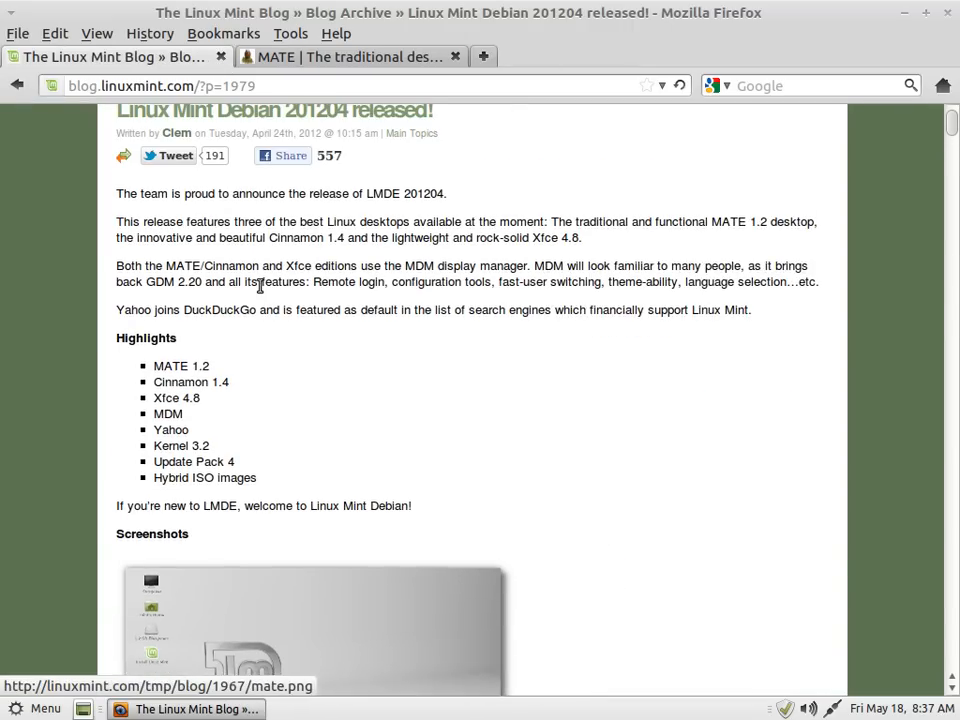
pyautogui.moveTo(405, 383)
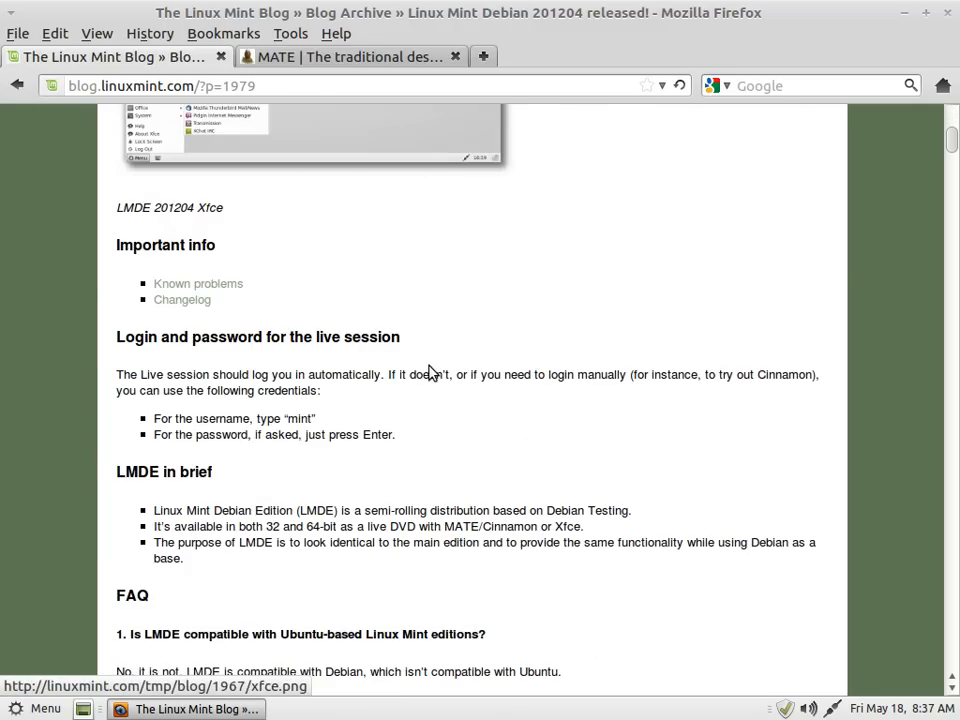
pyautogui.scroll(-3)
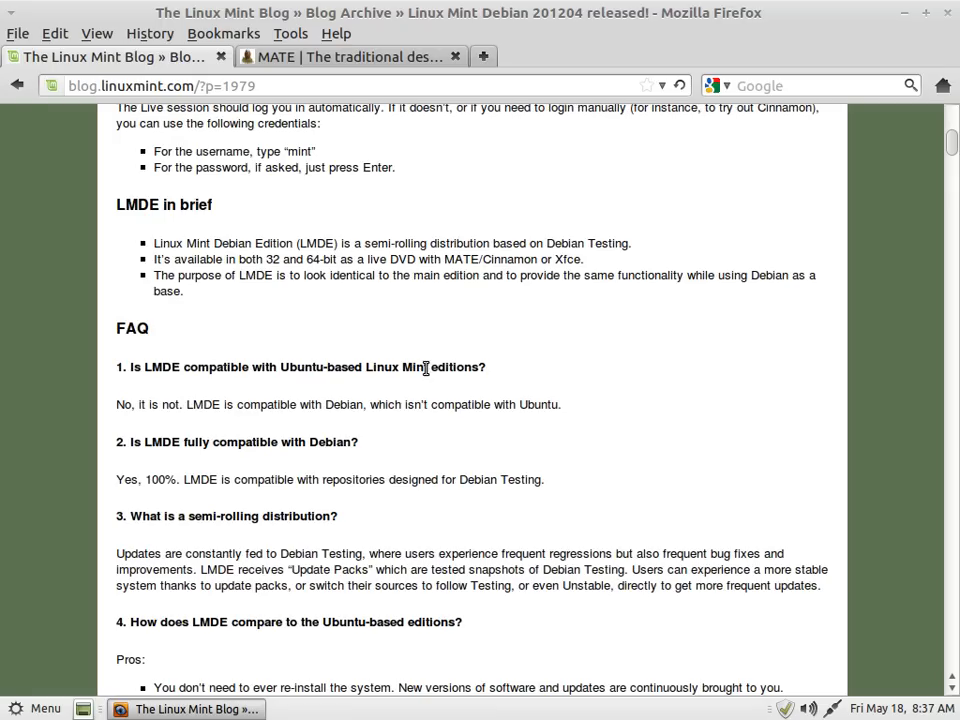
pyautogui.moveTo(245, 479)
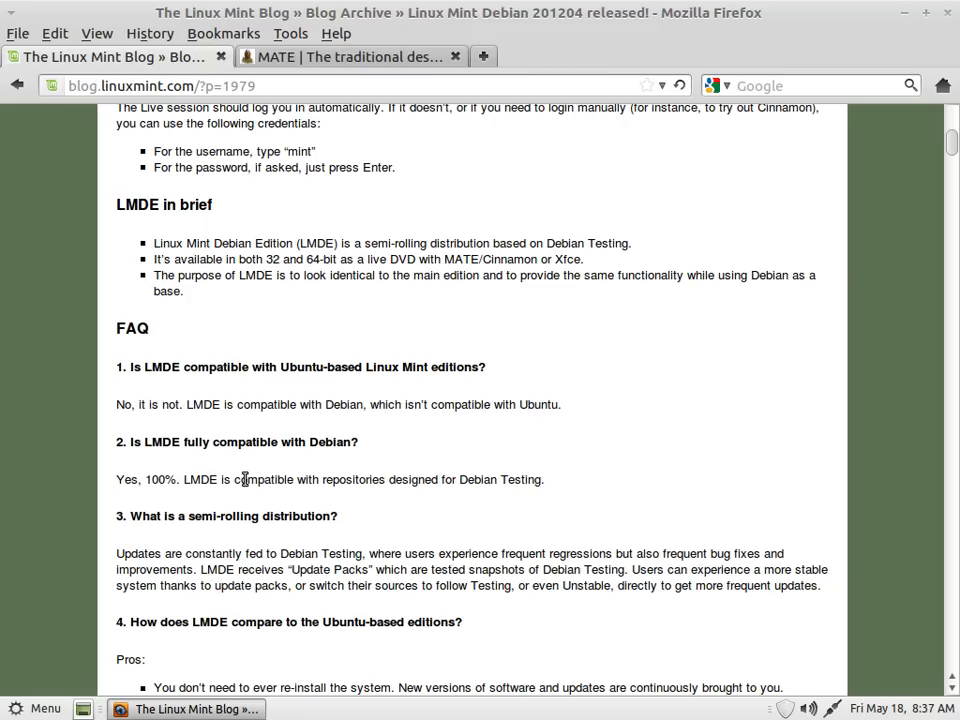
pyautogui.moveTo(259, 291)
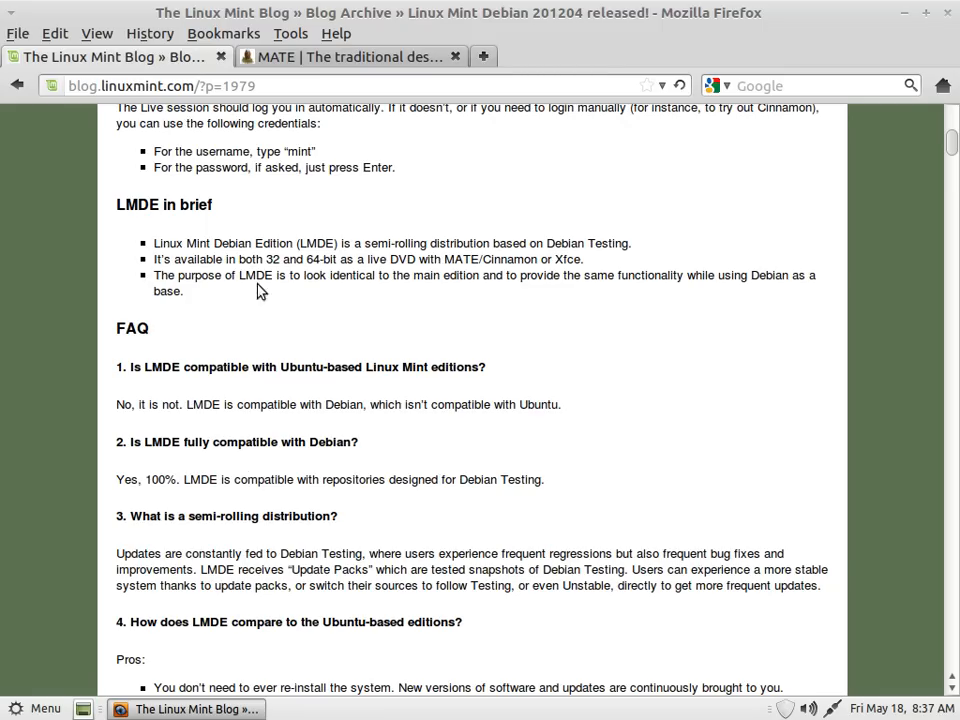
# - Close the LMDE blog tab and scroll through the MATE 1.2 release page
pyautogui.click(350, 56)
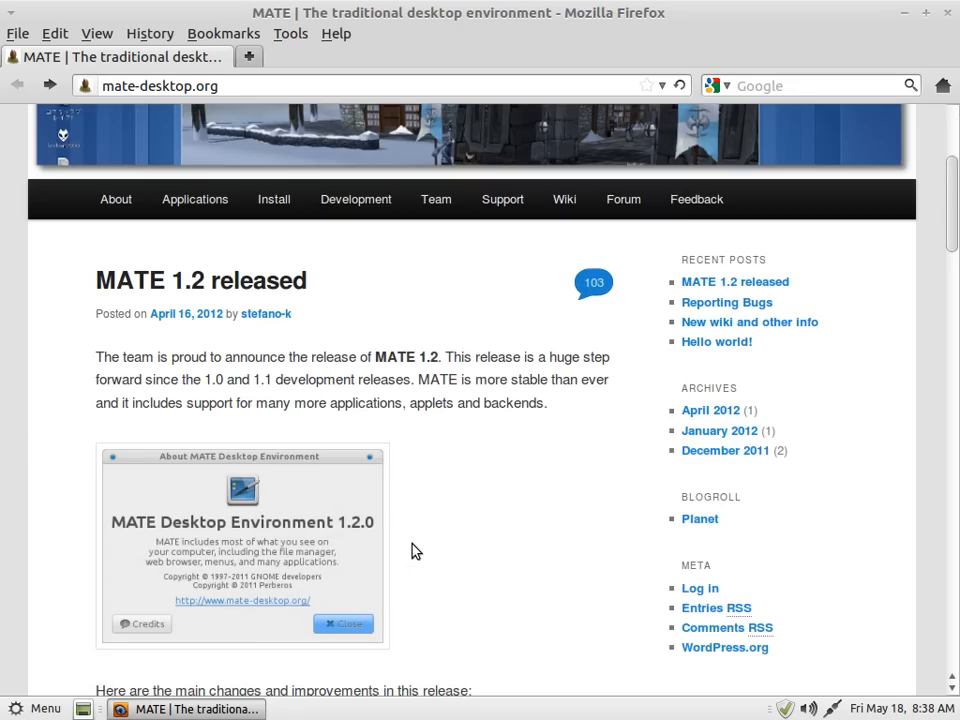
pyautogui.scroll(-3)
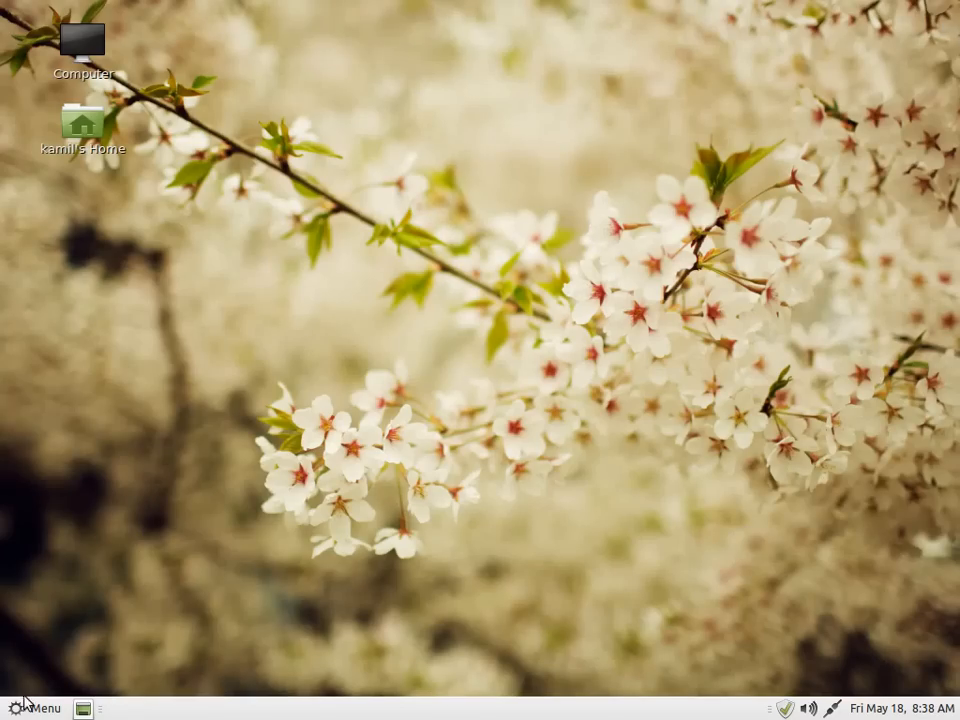
pyautogui.moveTo(605, 210)
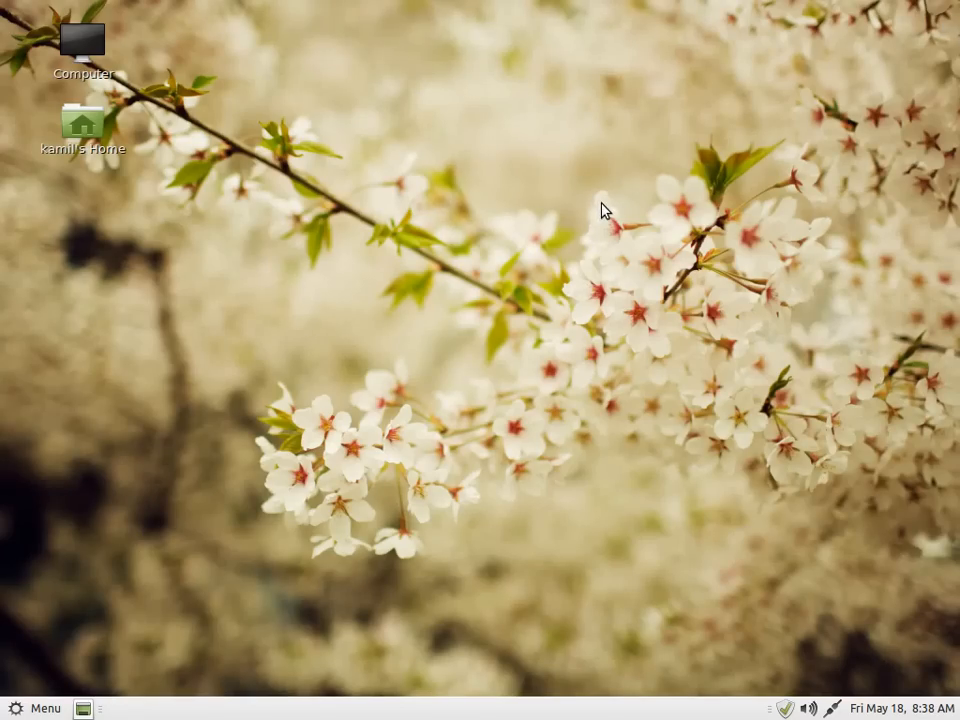
pyautogui.moveTo(832, 243)
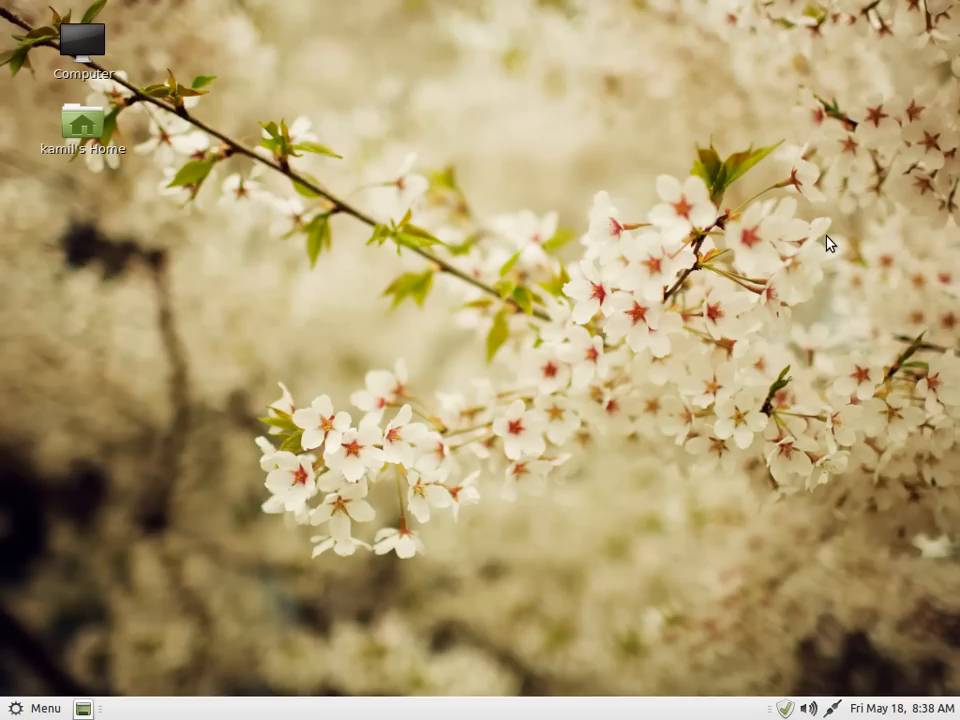
pyautogui.moveTo(555, 325)
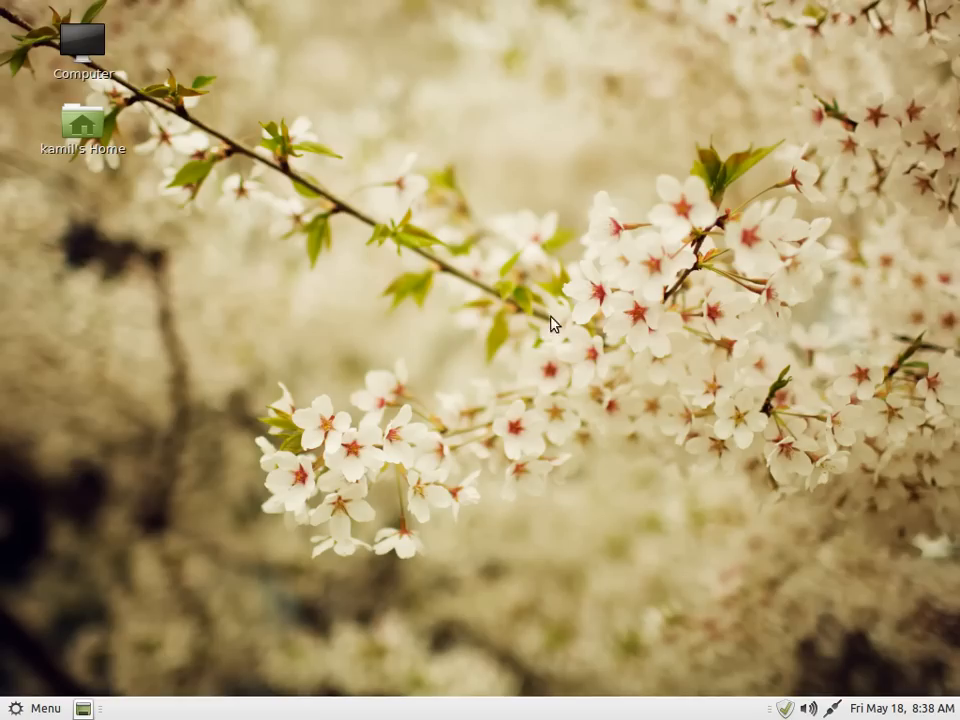
pyautogui.click(35, 708)
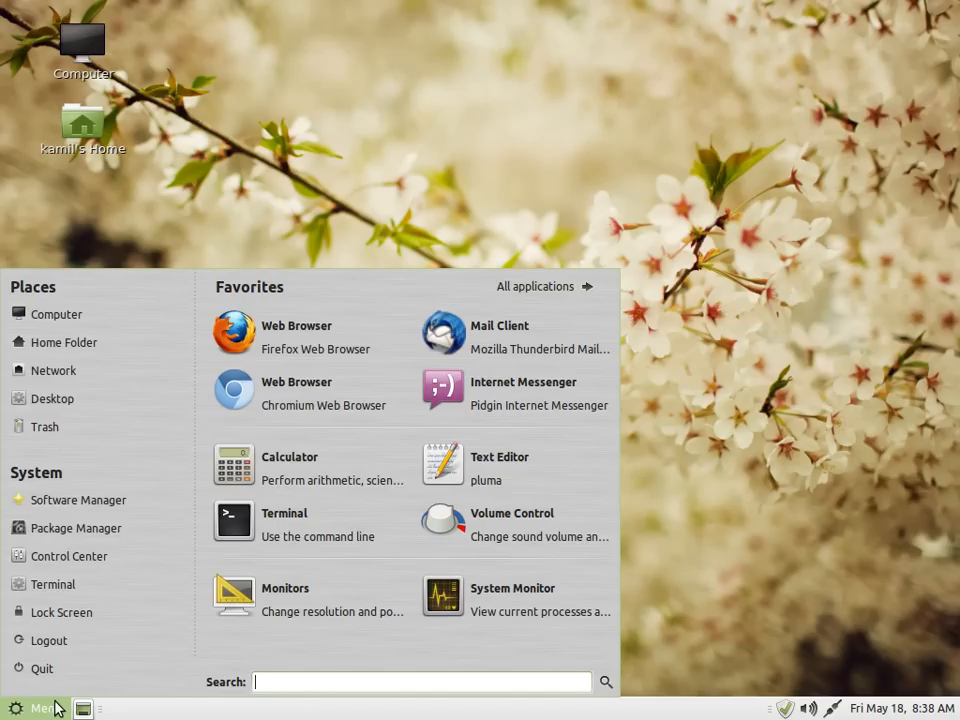
pyautogui.click(35, 708)
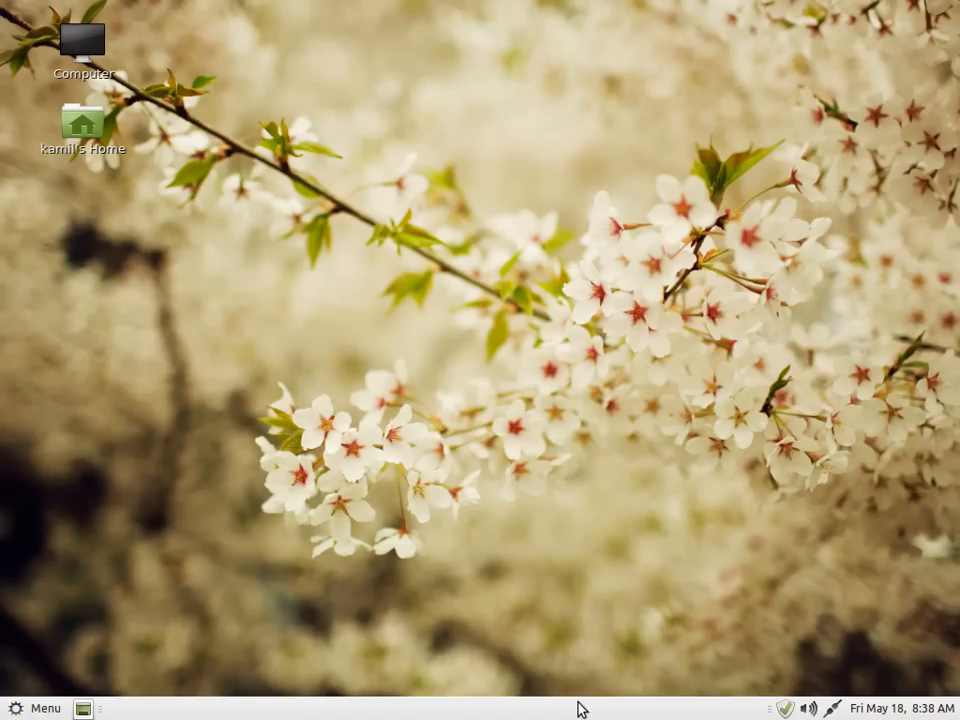
pyautogui.click(895, 708)
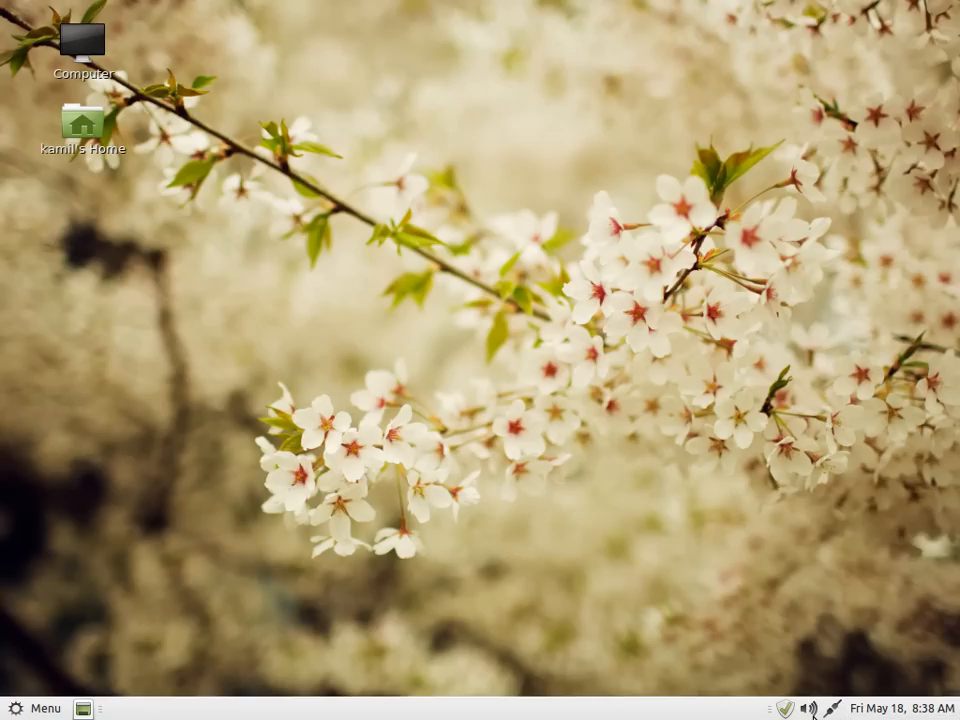
pyautogui.click(810, 706)
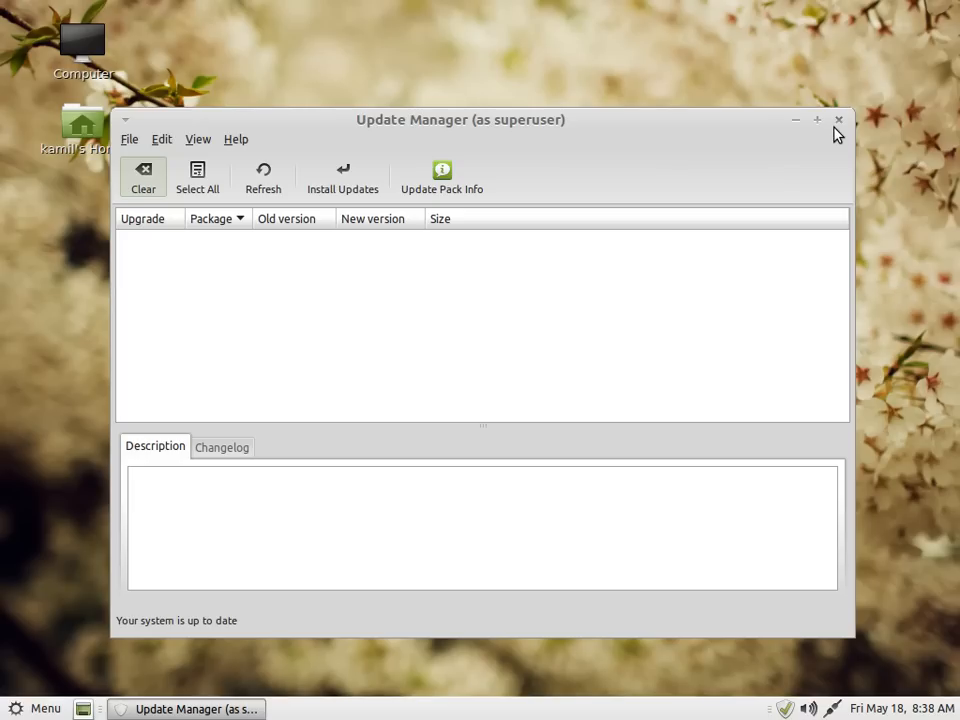
pyautogui.click(838, 119)
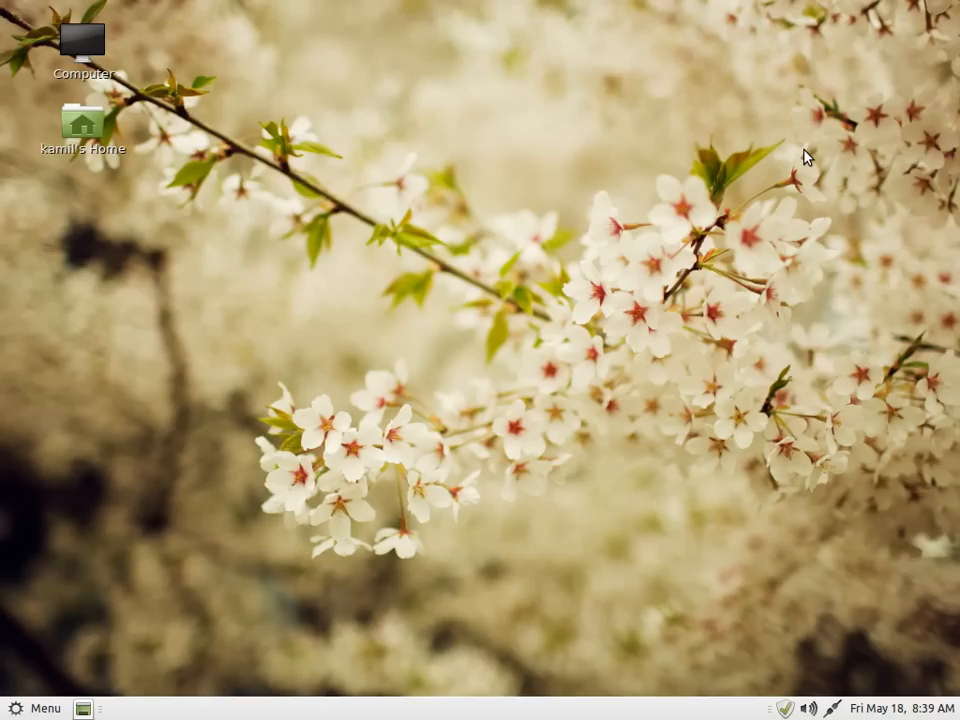
# - Open the Mint Menu and switch from favourites to the full applications list
pyautogui.click(35, 707)
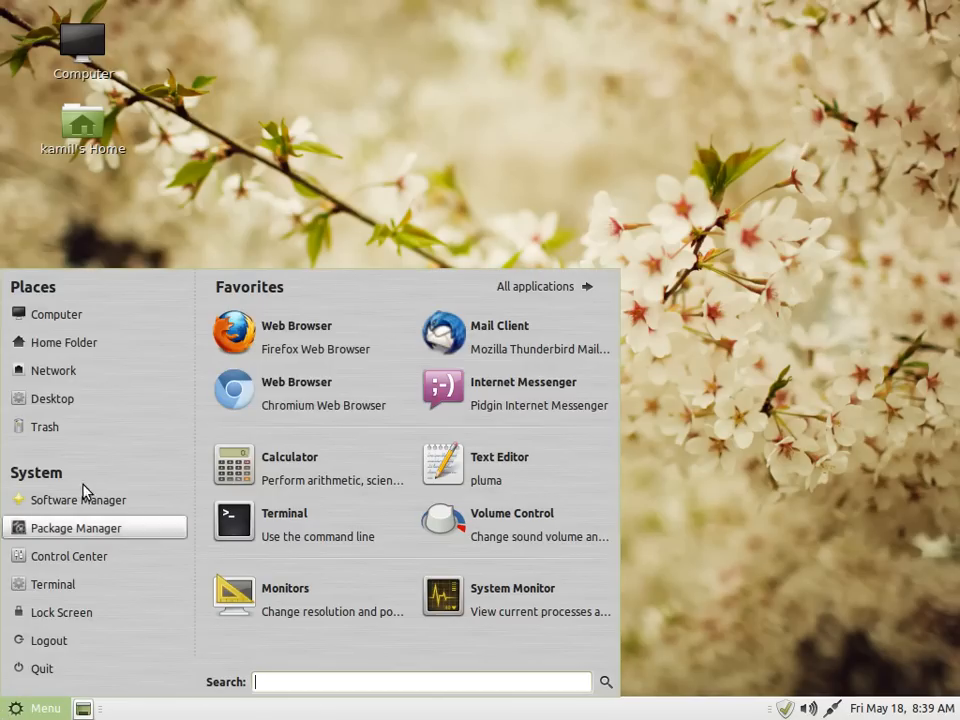
pyautogui.moveTo(770, 457)
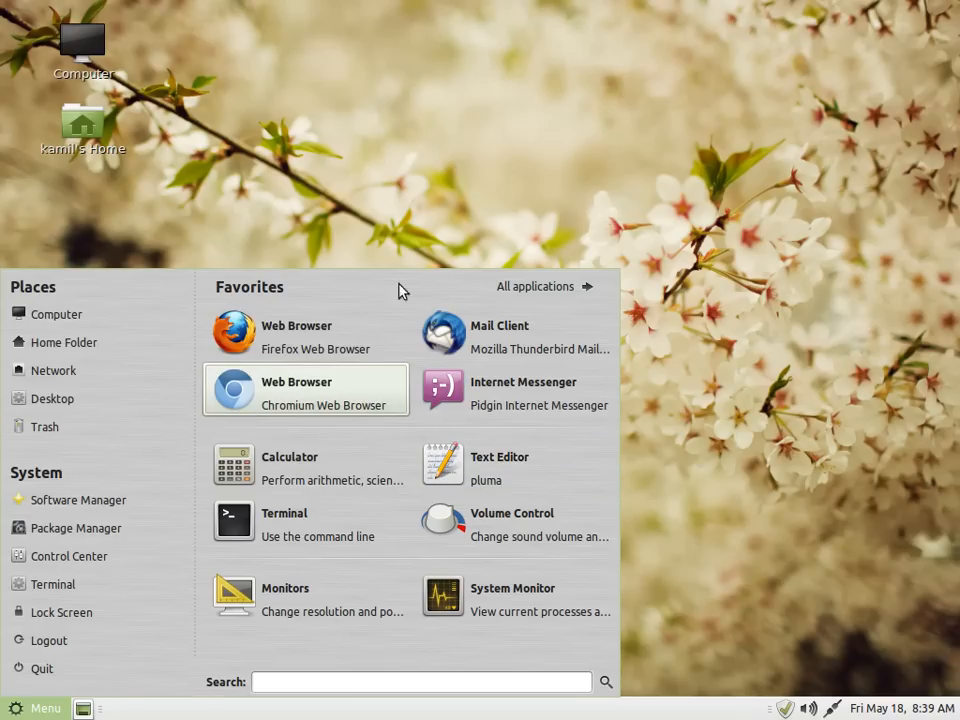
pyautogui.click(535, 286)
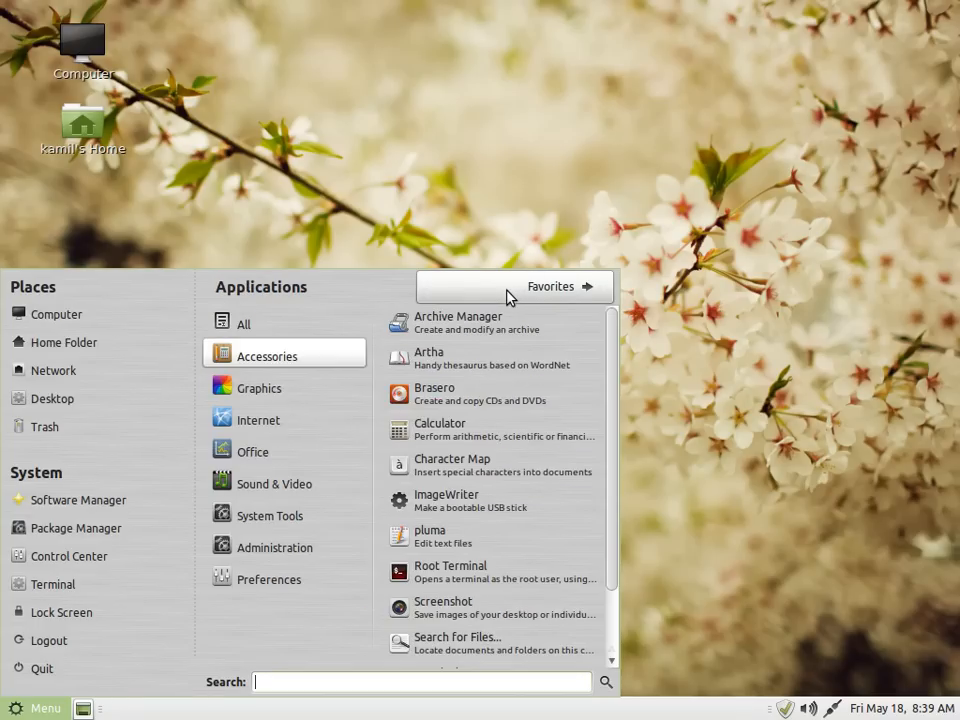
pyautogui.click(242, 323)
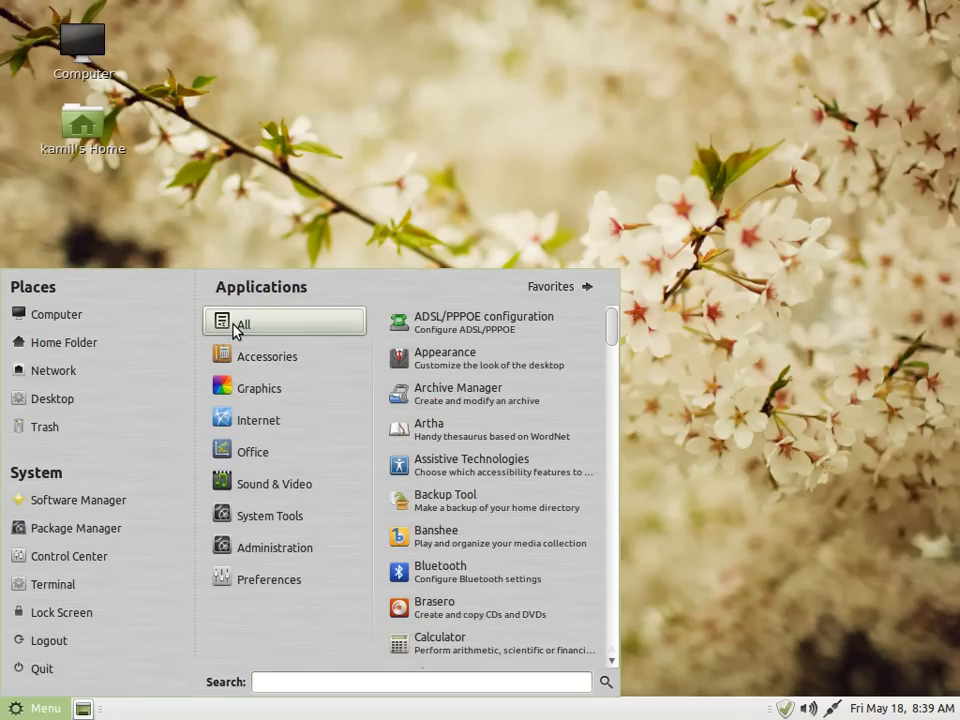
pyautogui.moveTo(243, 323)
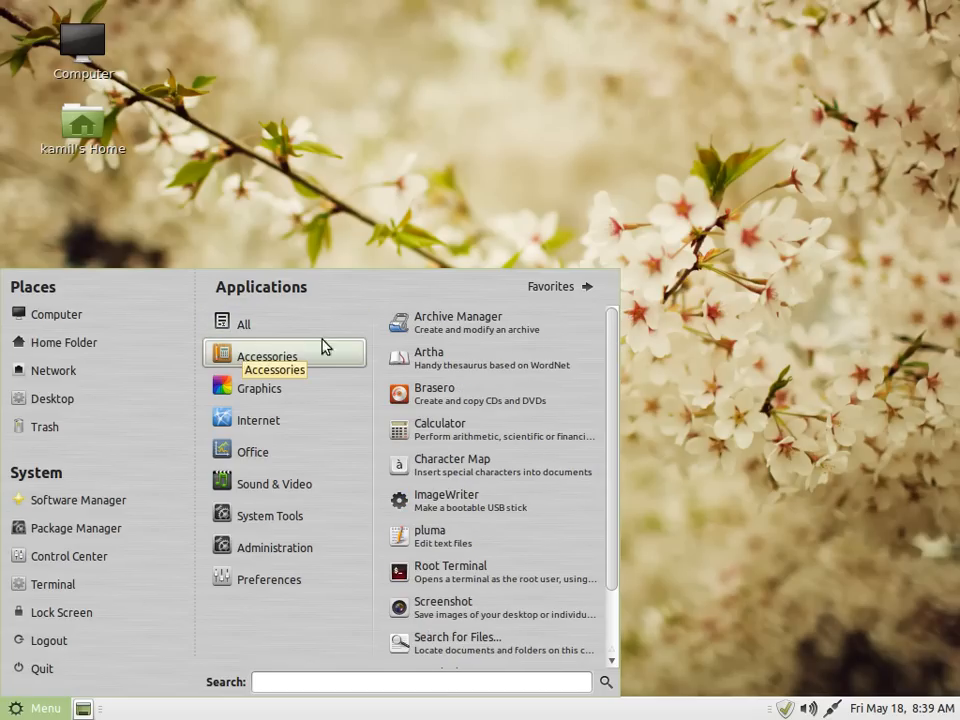
pyautogui.moveTo(475, 370)
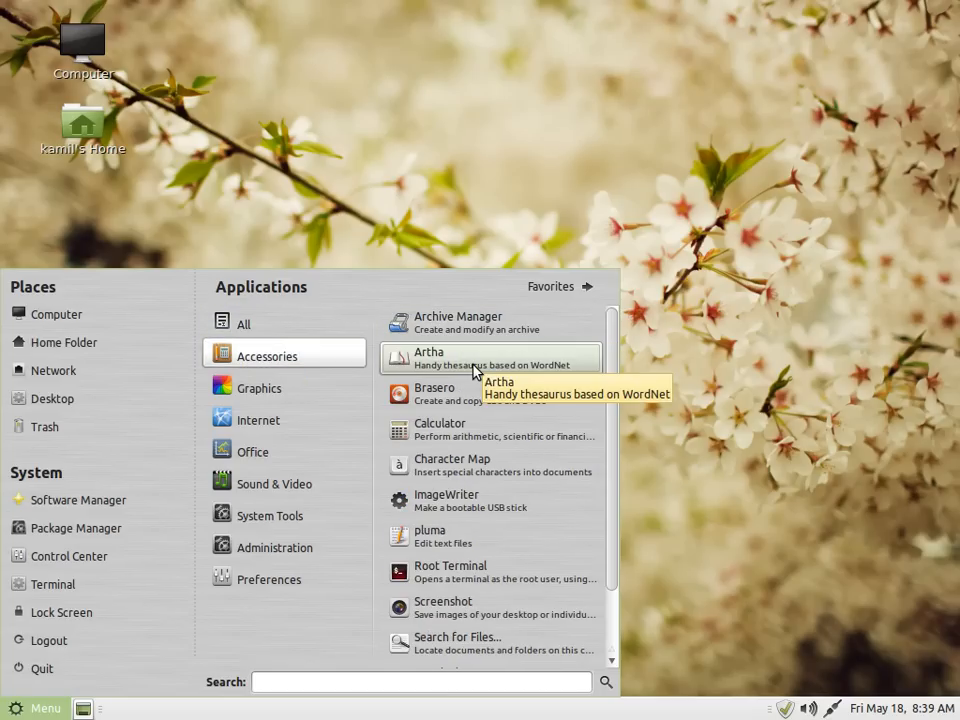
pyautogui.moveTo(490, 536)
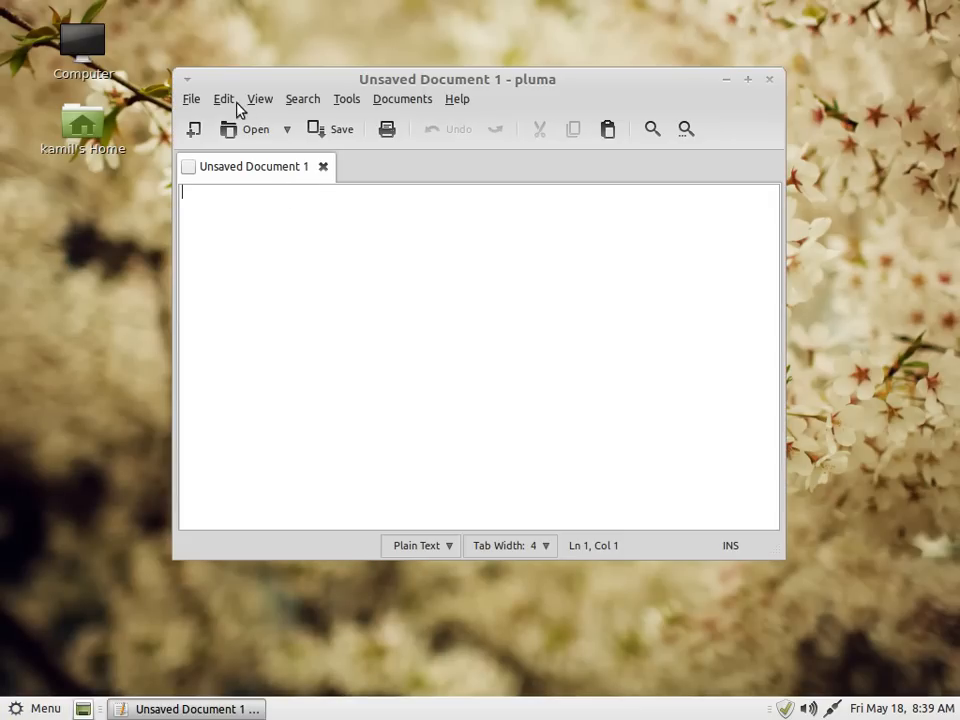
# - Close pluma, open the Home folder in Caja, then close Caja
pyautogui.click(457, 99)
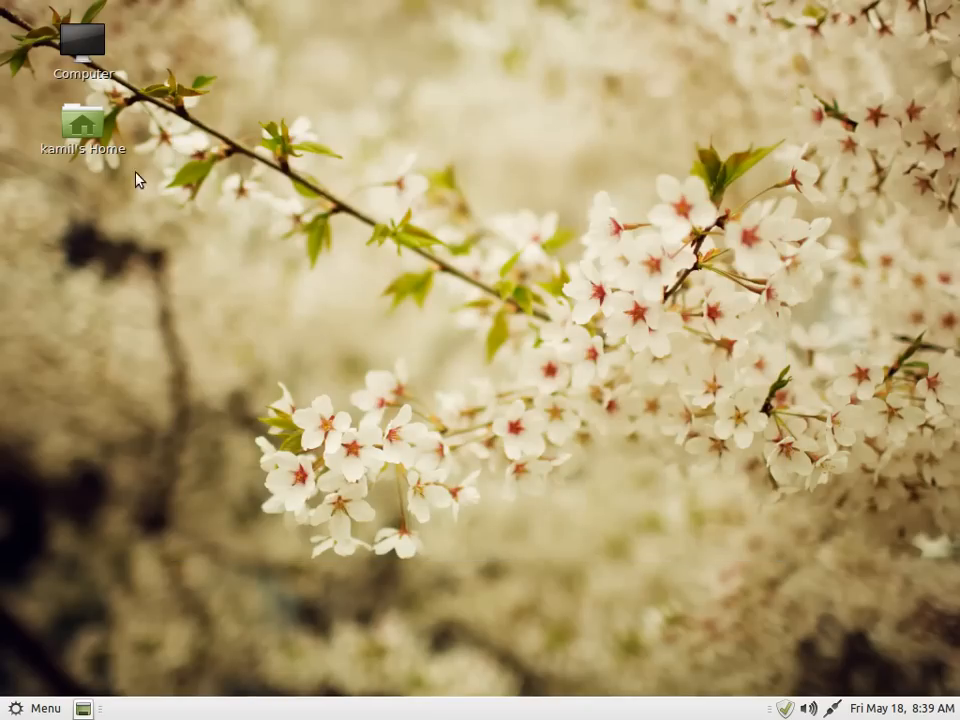
pyautogui.doubleClick(83, 124)
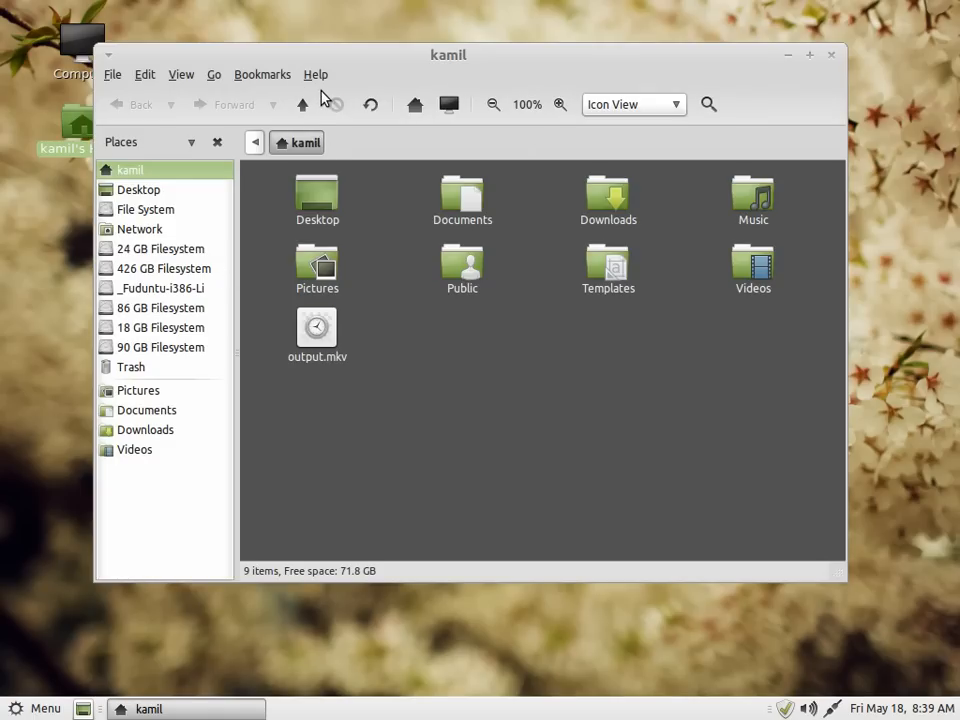
pyautogui.click(316, 74)
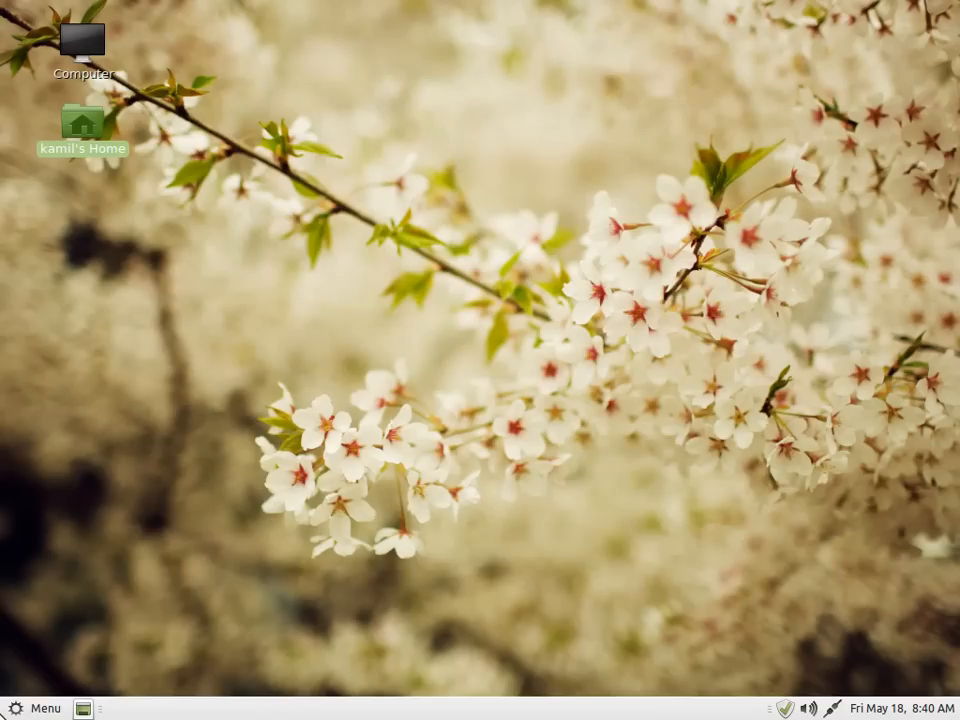
# - Reopen the Mint Menu showing the Accessories applications like Calculator and Terminal
pyautogui.click(36, 707)
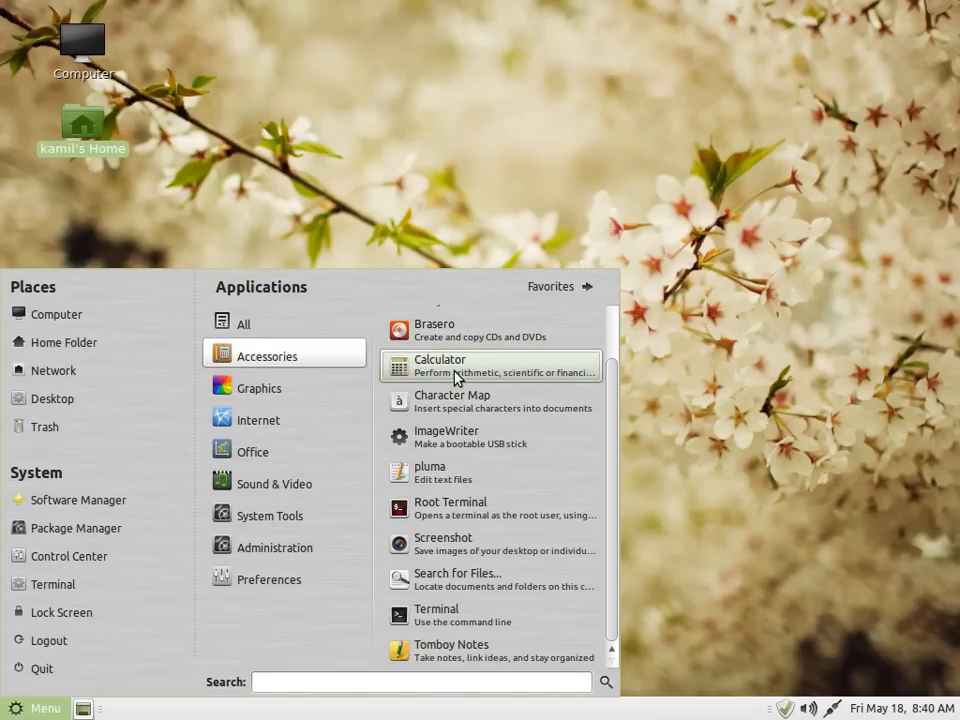
pyautogui.moveTo(463, 457)
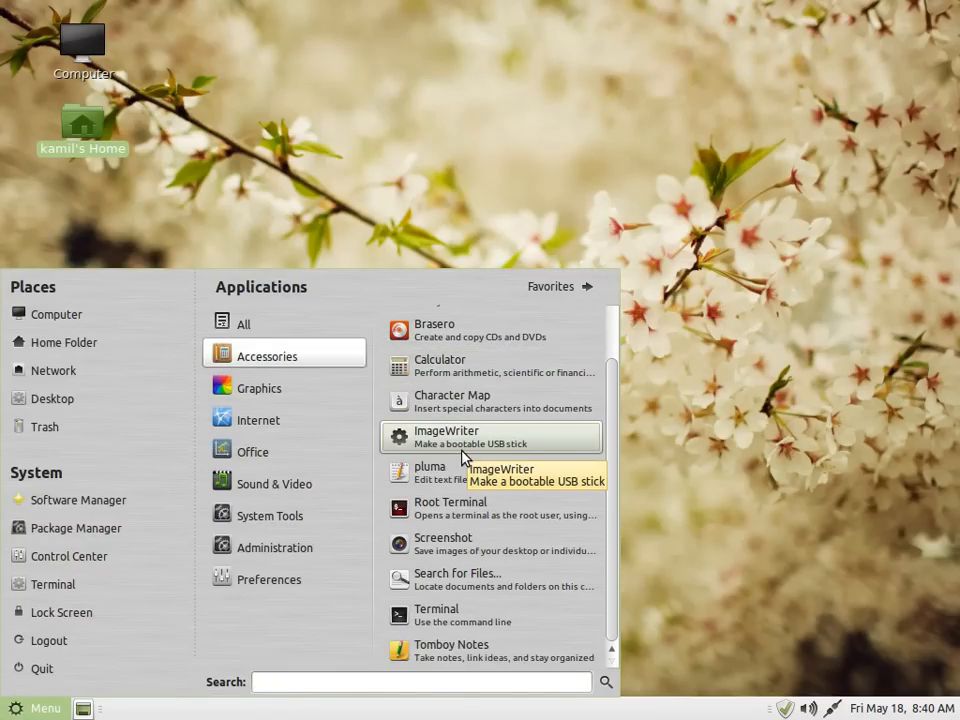
pyautogui.moveTo(516, 658)
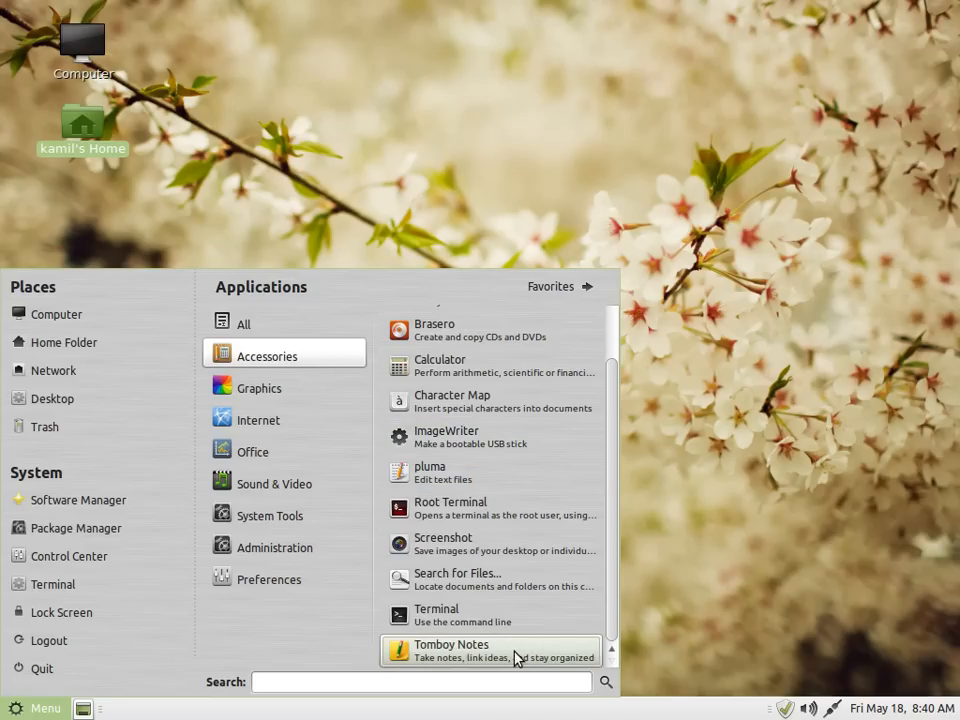
pyautogui.moveTo(510, 650)
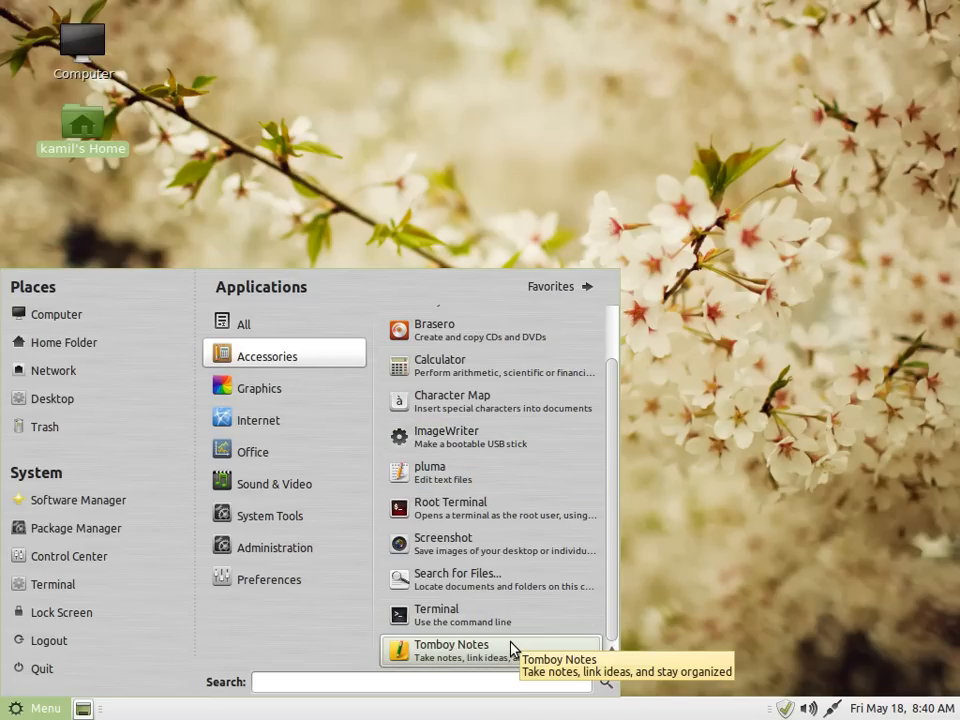
pyautogui.moveTo(465, 402)
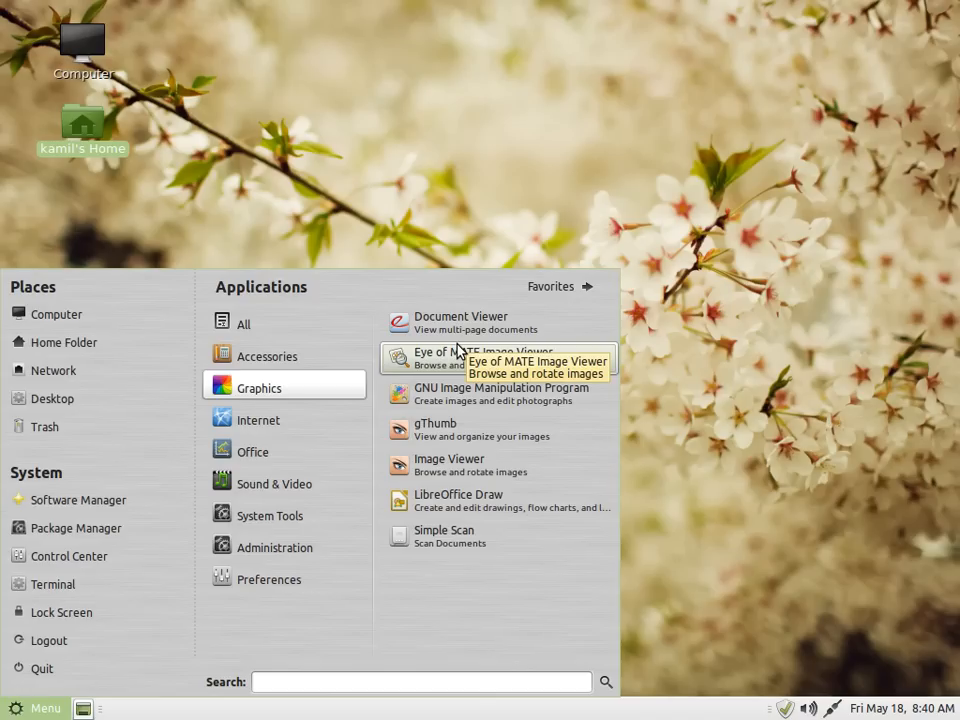
pyautogui.moveTo(455, 365)
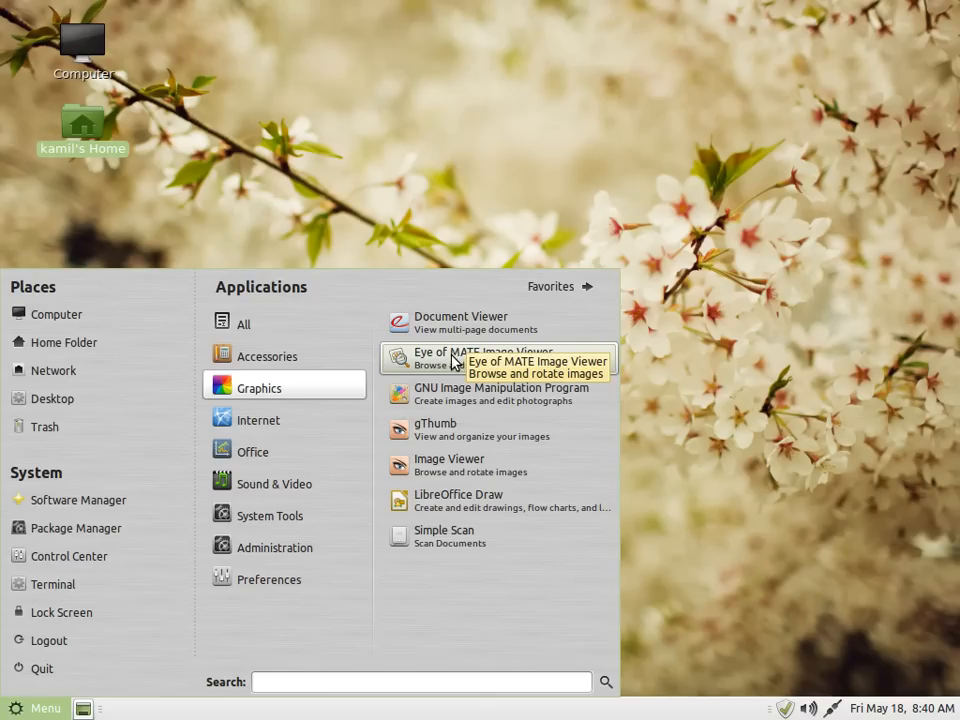
pyautogui.moveTo(603, 368)
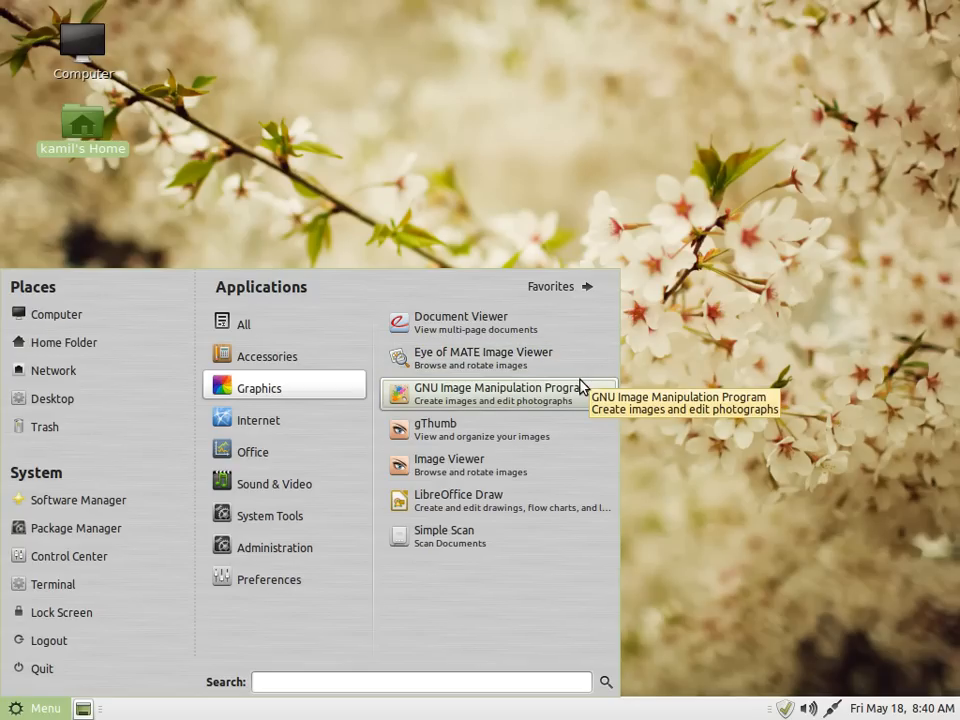
pyautogui.moveTo(578, 388)
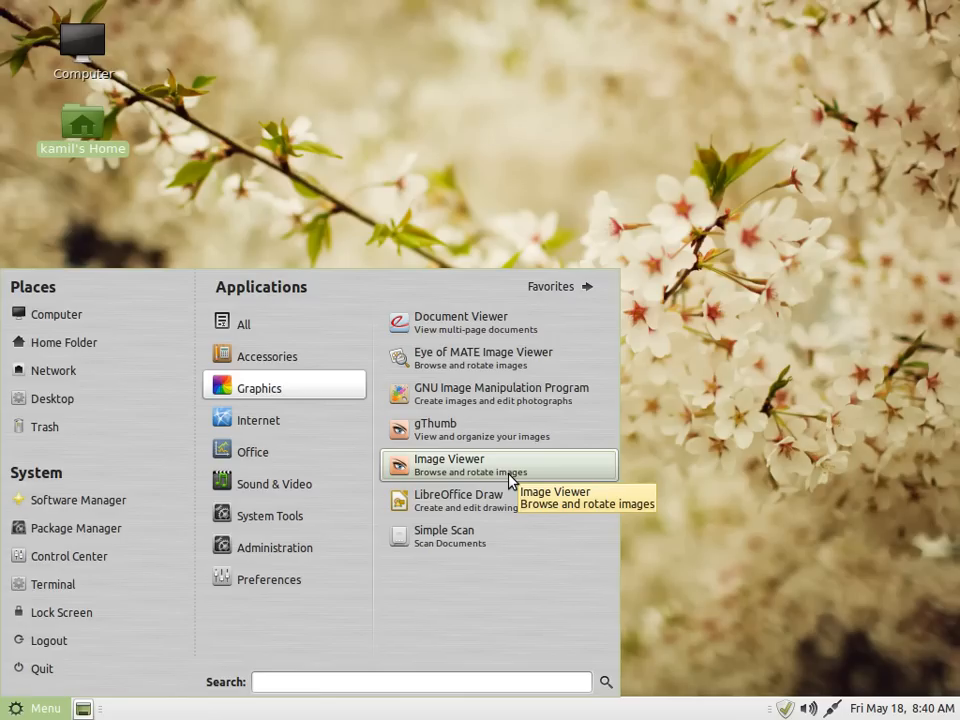
pyautogui.moveTo(483, 536)
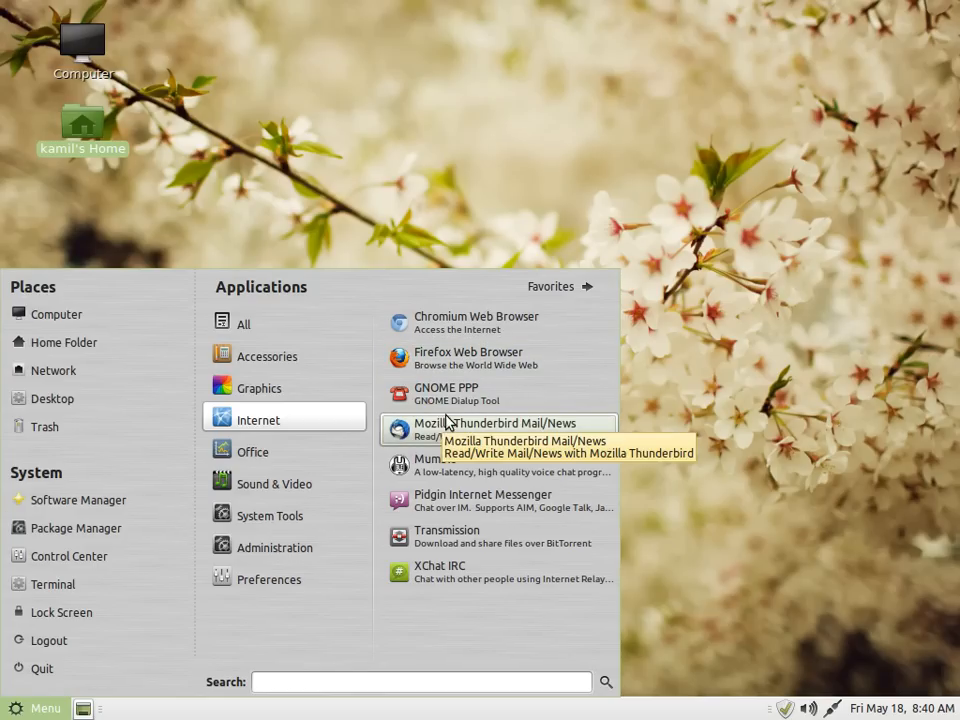
pyautogui.moveTo(440, 484)
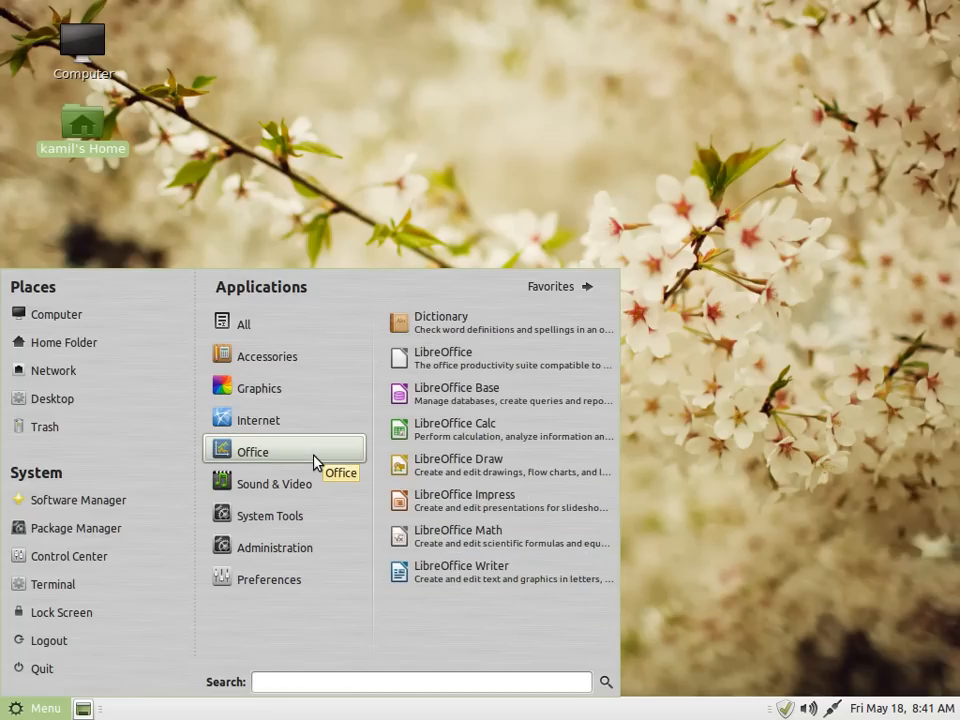
pyautogui.moveTo(262, 462)
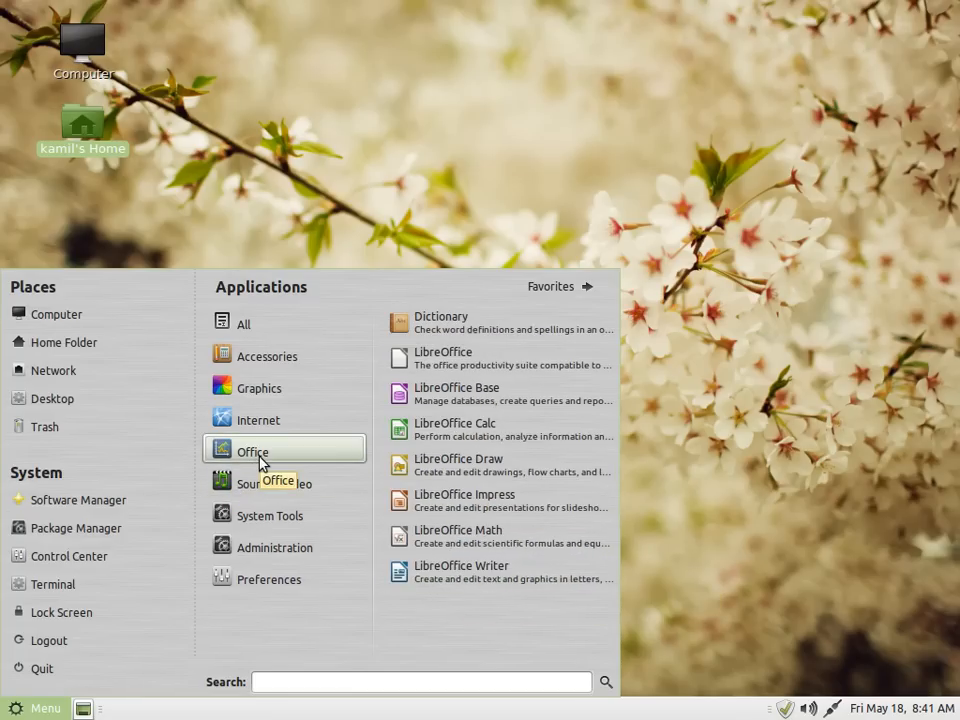
pyautogui.moveTo(273, 483)
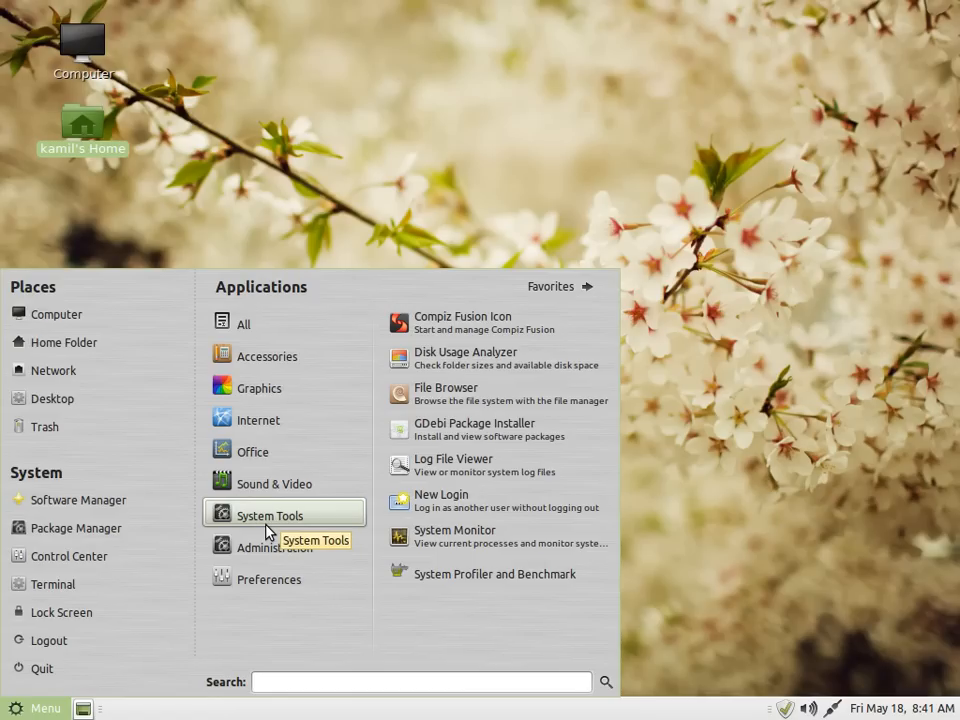
pyautogui.moveTo(430, 538)
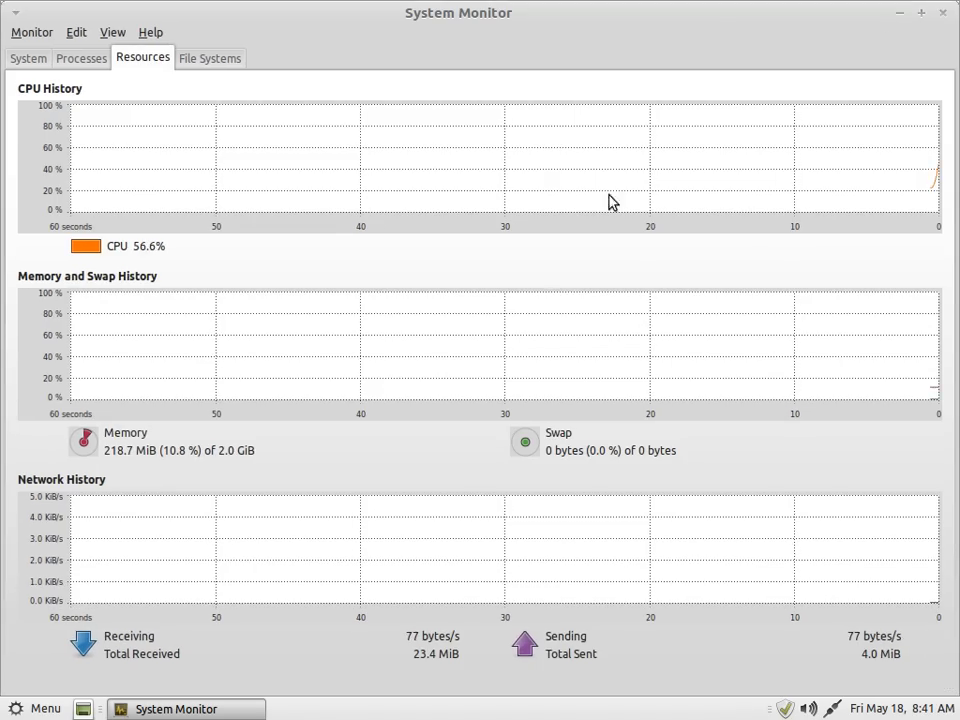
pyautogui.moveTo(232, 460)
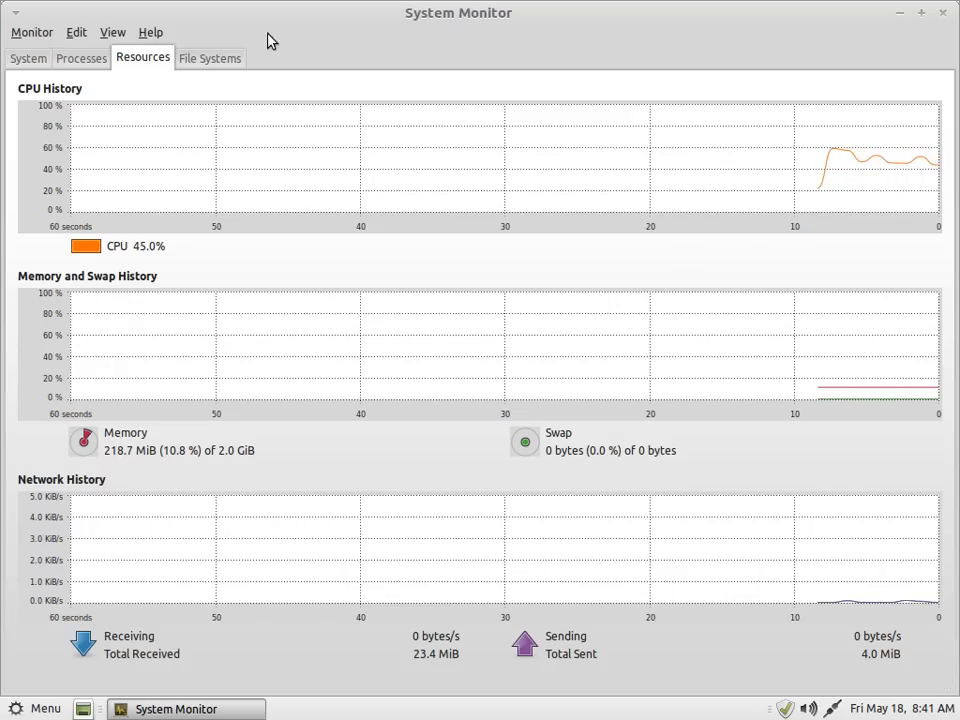
# - Move through System Monitor's System overview and Processes list tabs
pyautogui.click(28, 58)
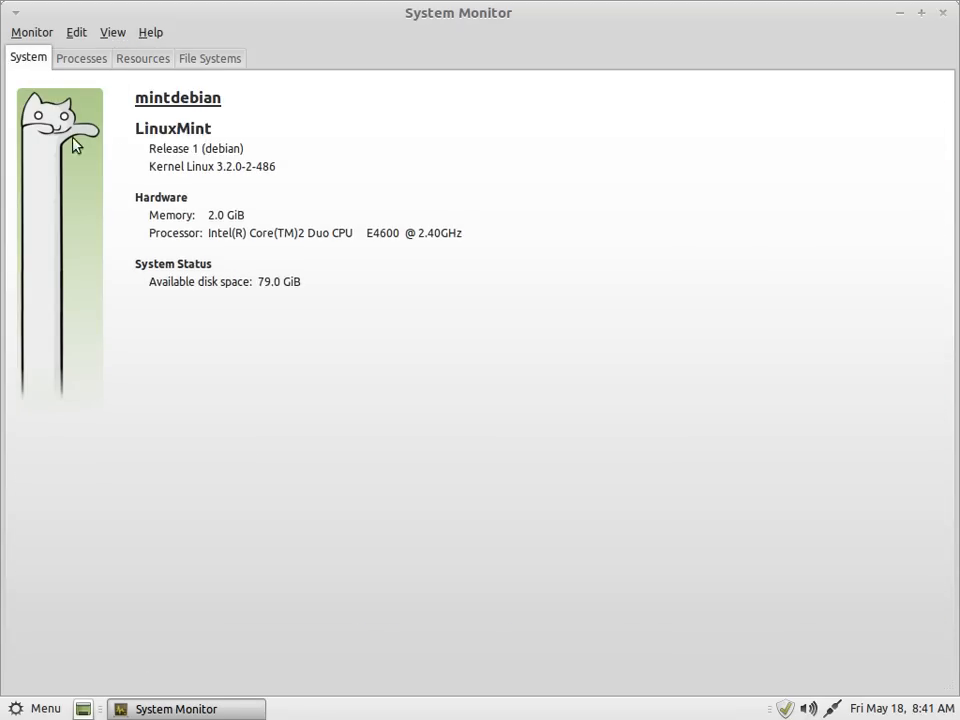
pyautogui.moveTo(82, 58)
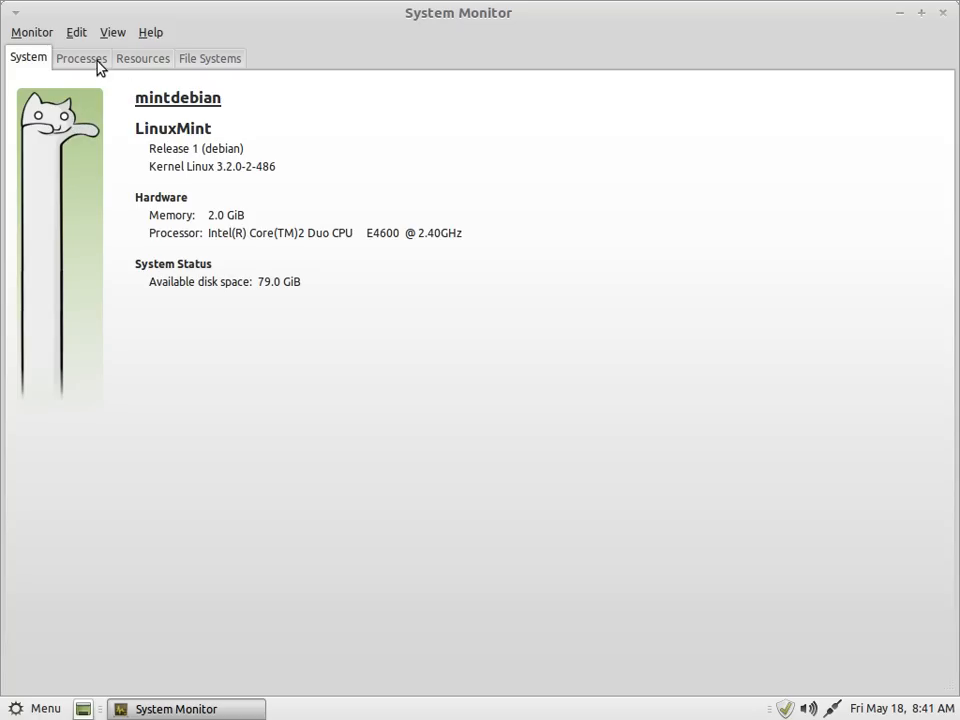
pyautogui.moveTo(170, 80)
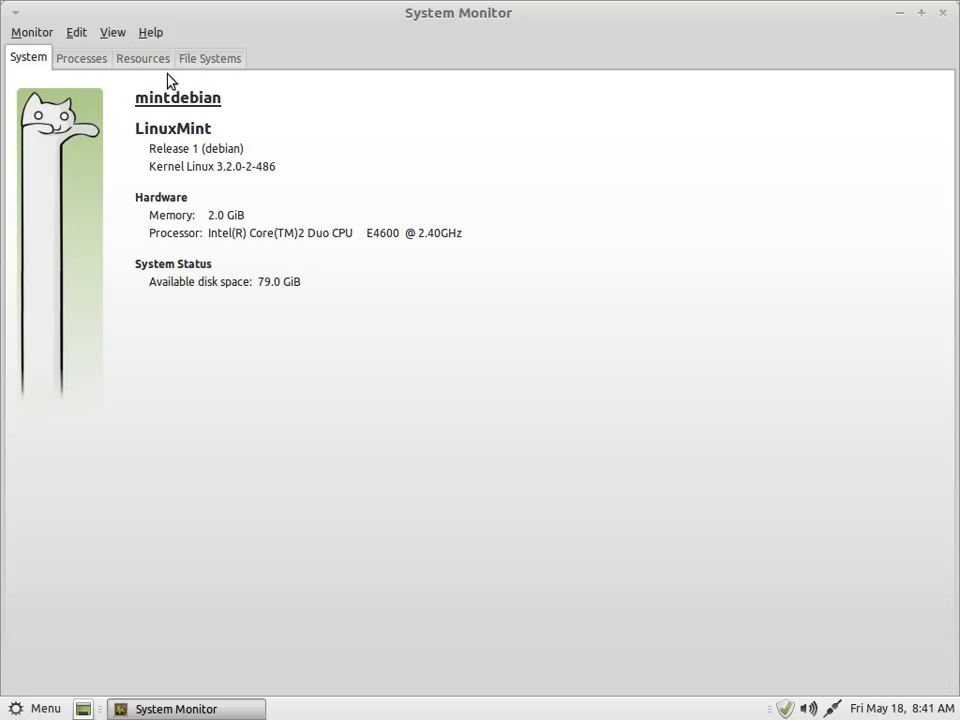
pyautogui.click(81, 57)
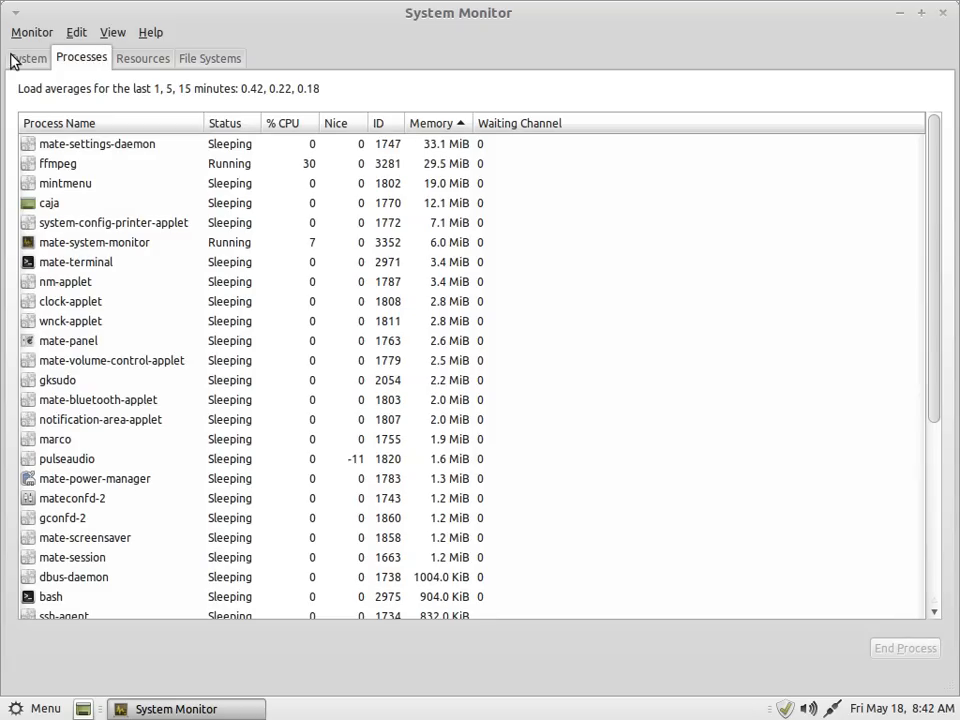
pyautogui.click(142, 57)
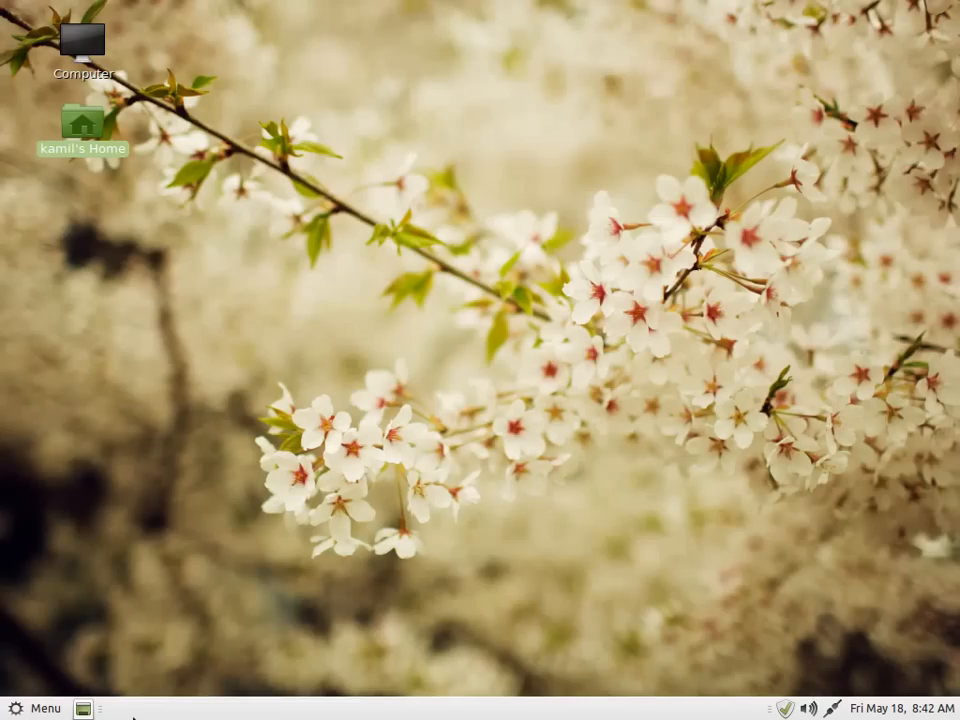
# - Open the Mint Menu and scroll to the Administration applications
pyautogui.click(35, 707)
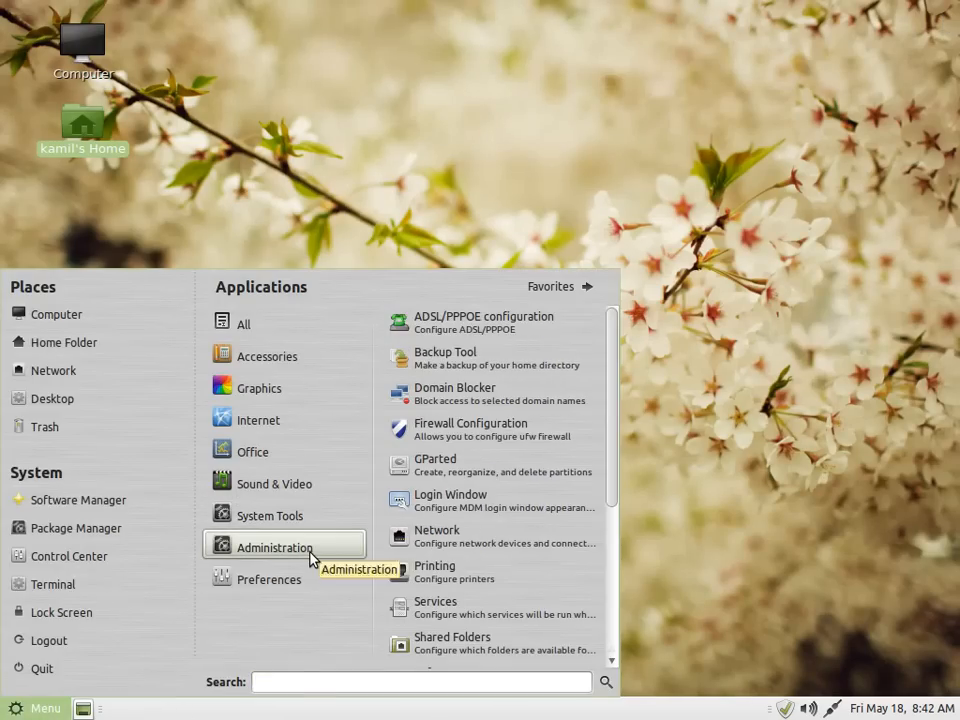
pyautogui.scroll(-3)
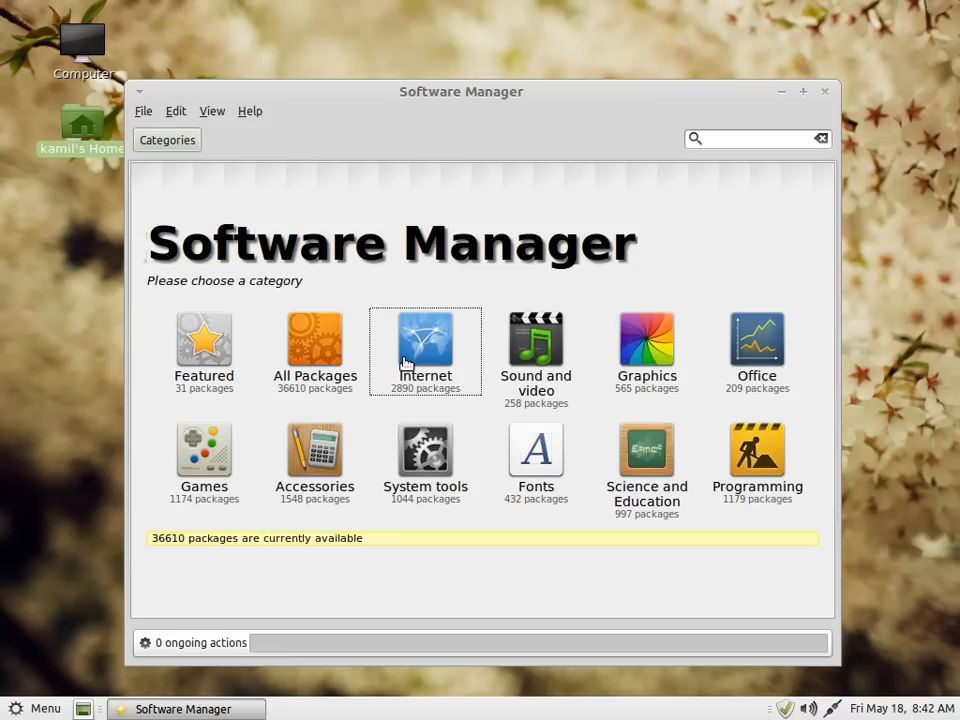
pyautogui.moveTo(410, 263)
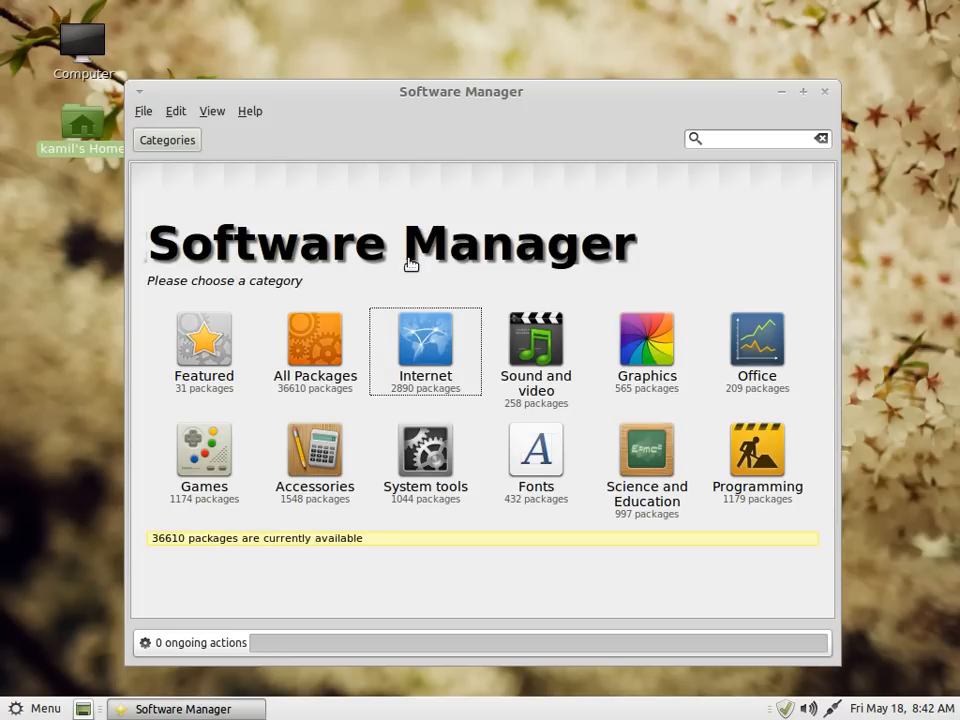
# - Browse Internet packages, view the installed chromium-browser page, then close Software Manager
pyautogui.click(424, 345)
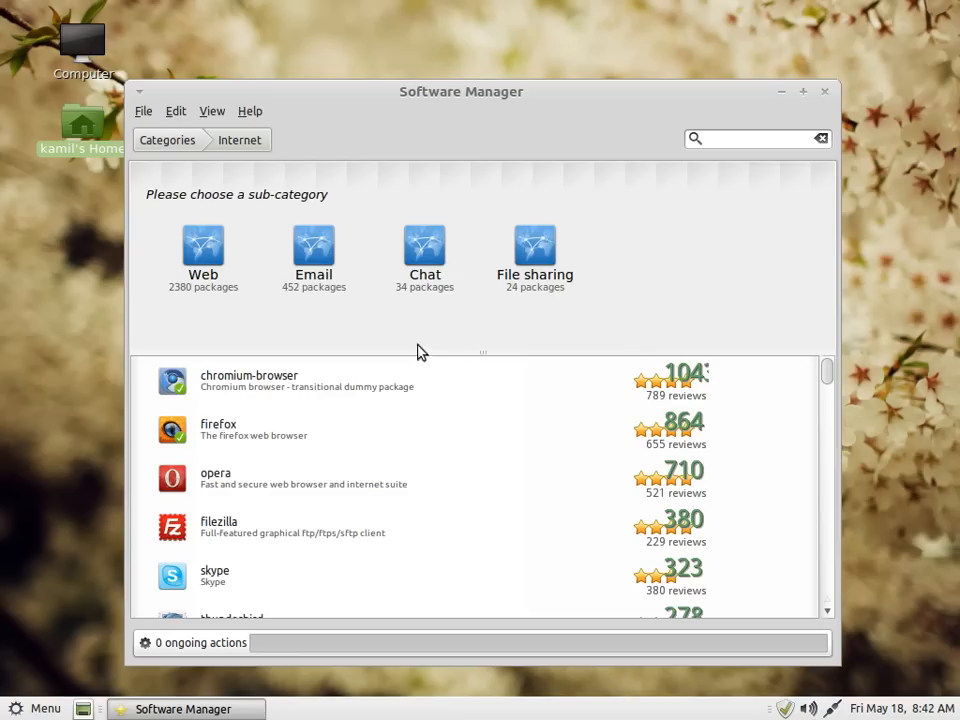
pyautogui.moveTo(475, 91)
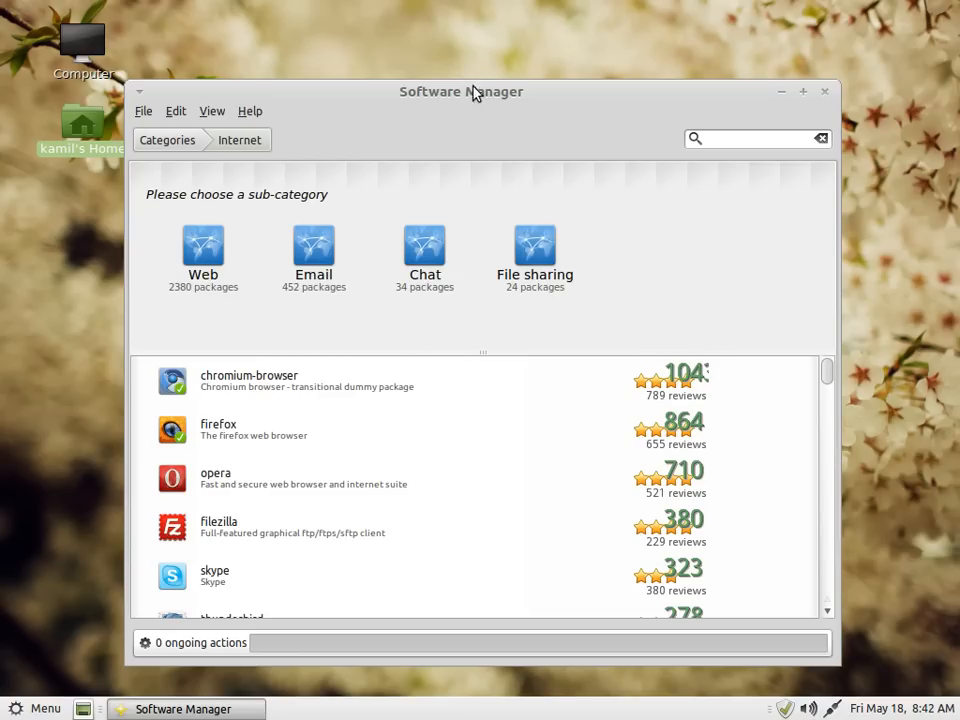
pyautogui.click(249, 380)
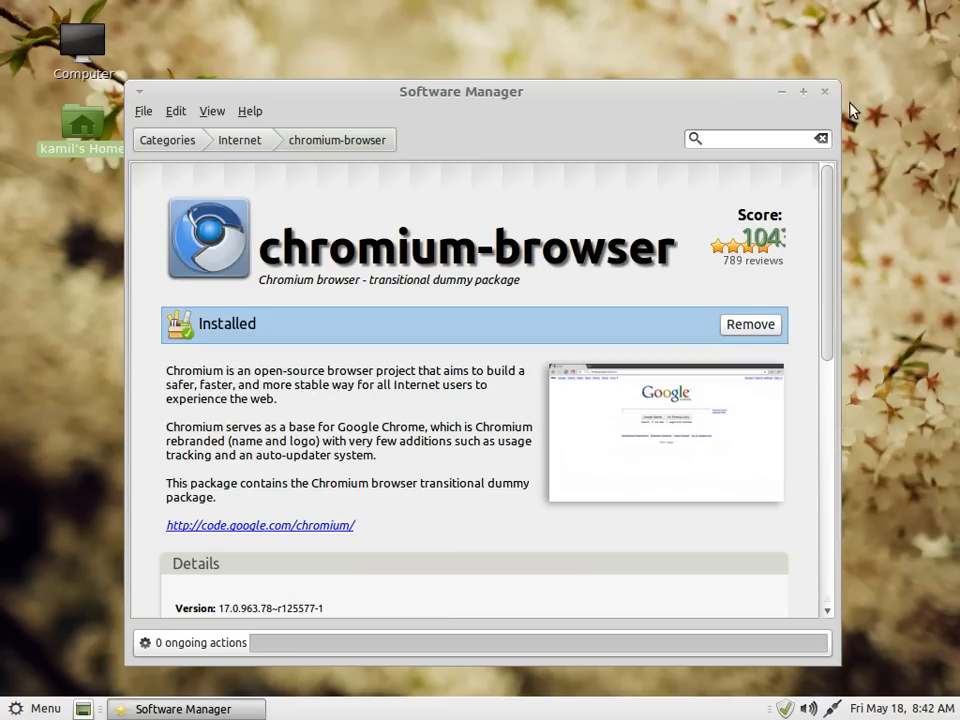
pyautogui.click(35, 708)
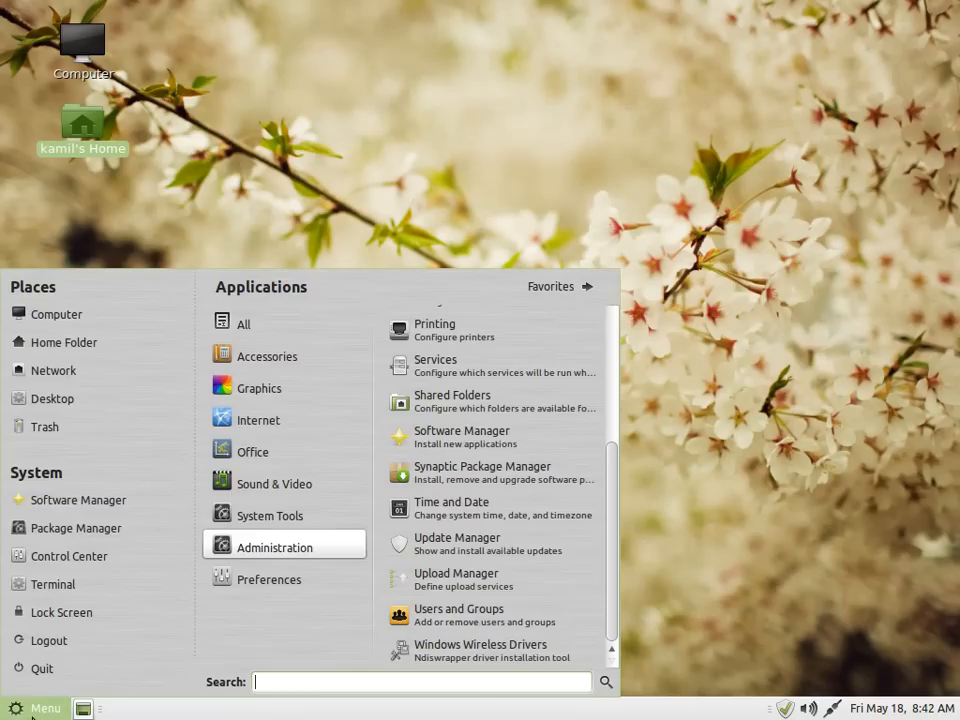
# - Launch Appearance Preferences from the applications menu
pyautogui.click(268, 579)
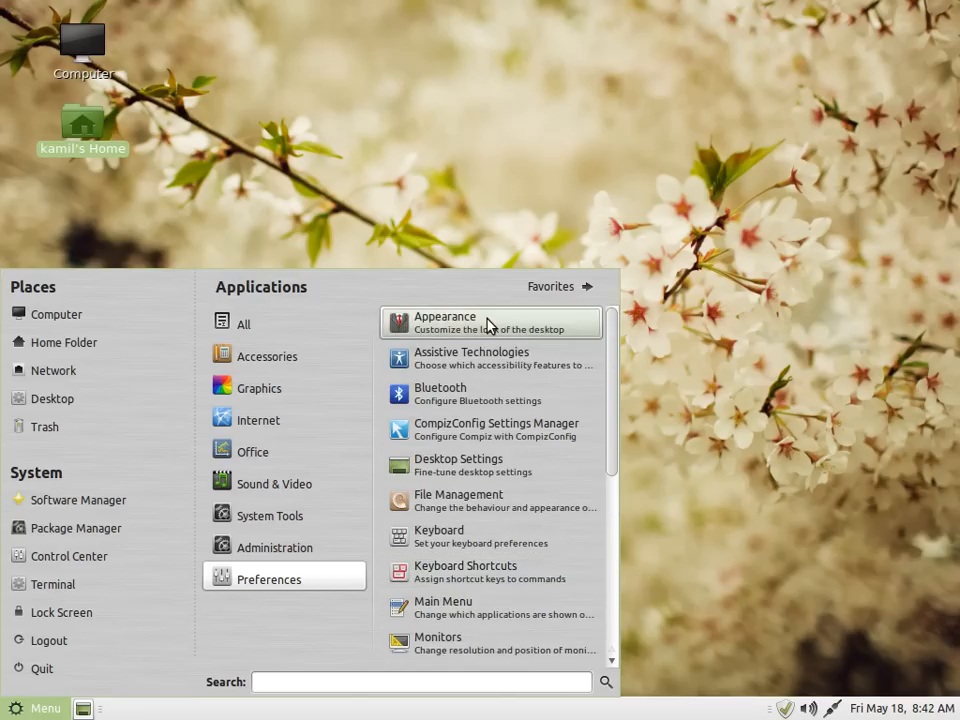
pyautogui.click(444, 322)
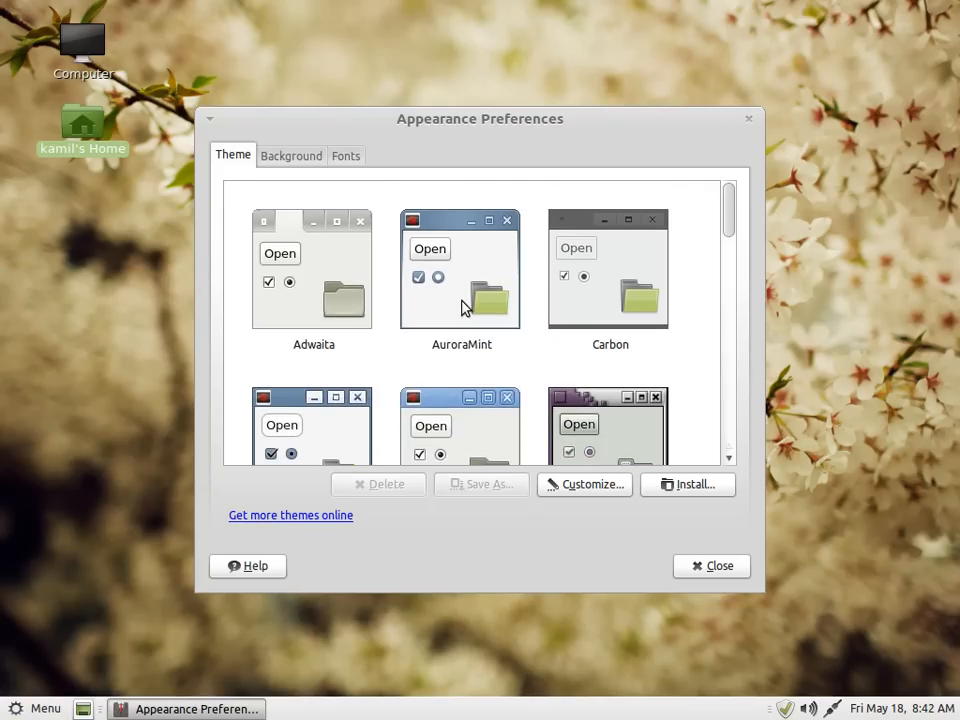
# - Pick the grey Linux Mint logo background, then close Appearance Preferences
pyautogui.scroll(-3)
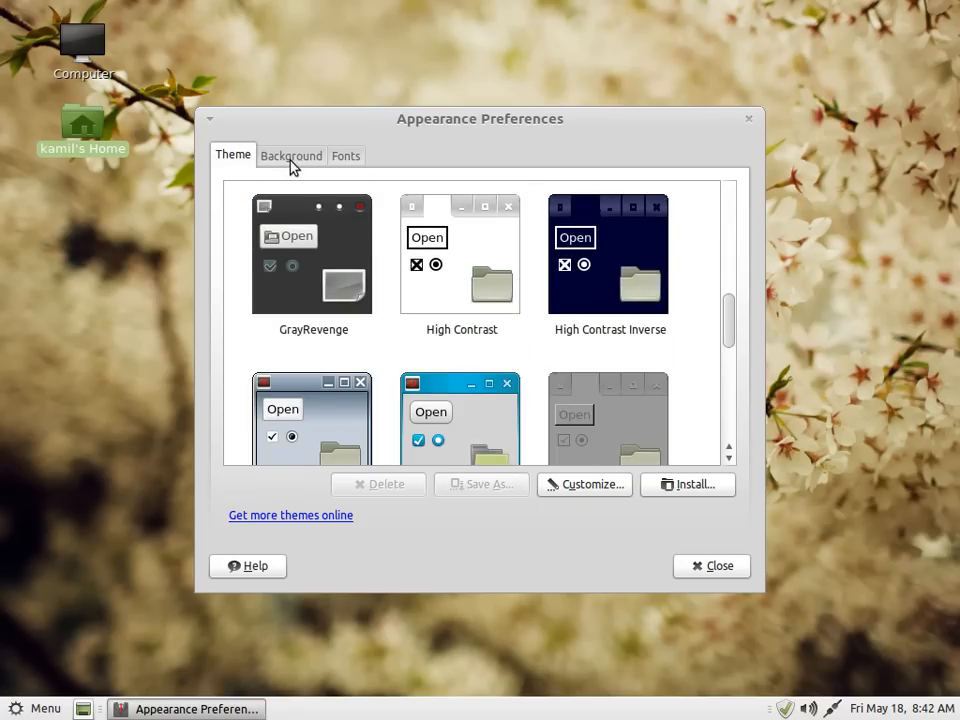
pyautogui.click(291, 155)
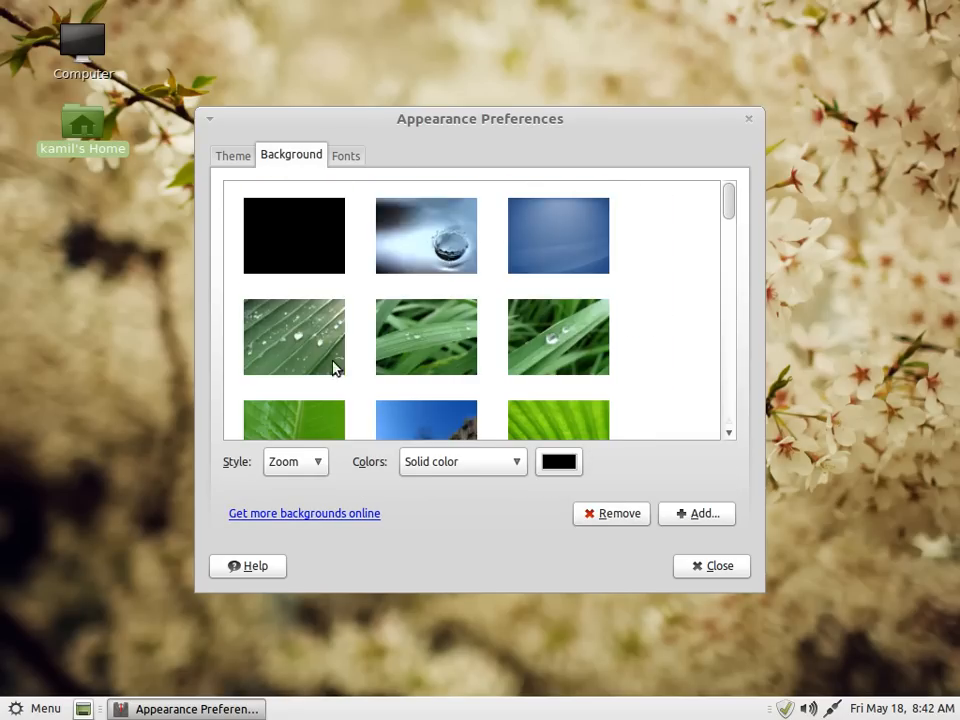
pyautogui.scroll(-3)
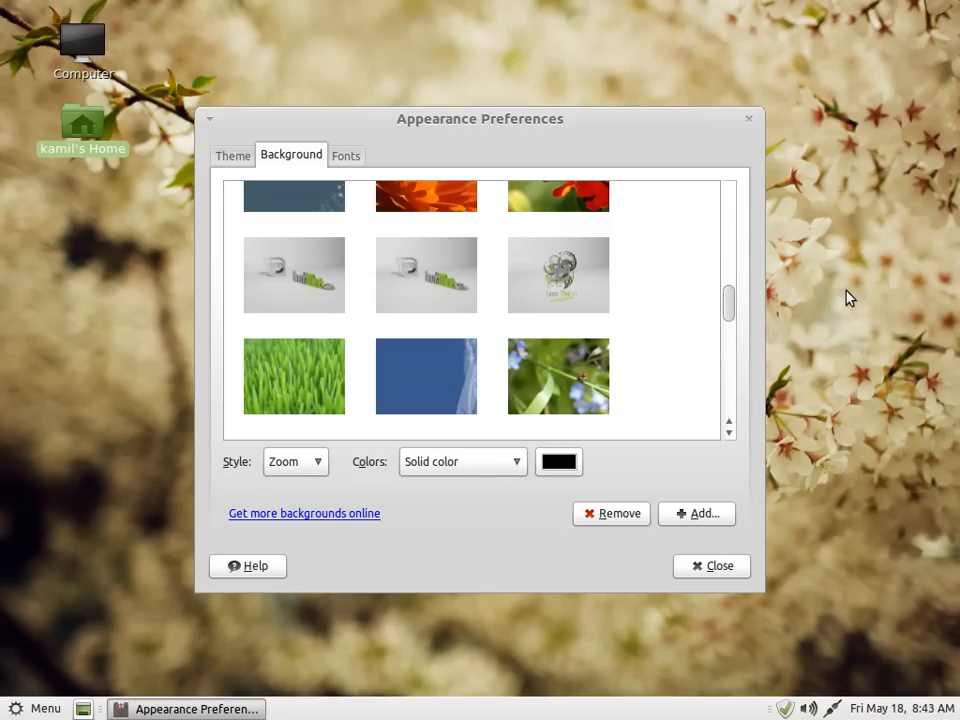
pyautogui.moveTo(510, 291)
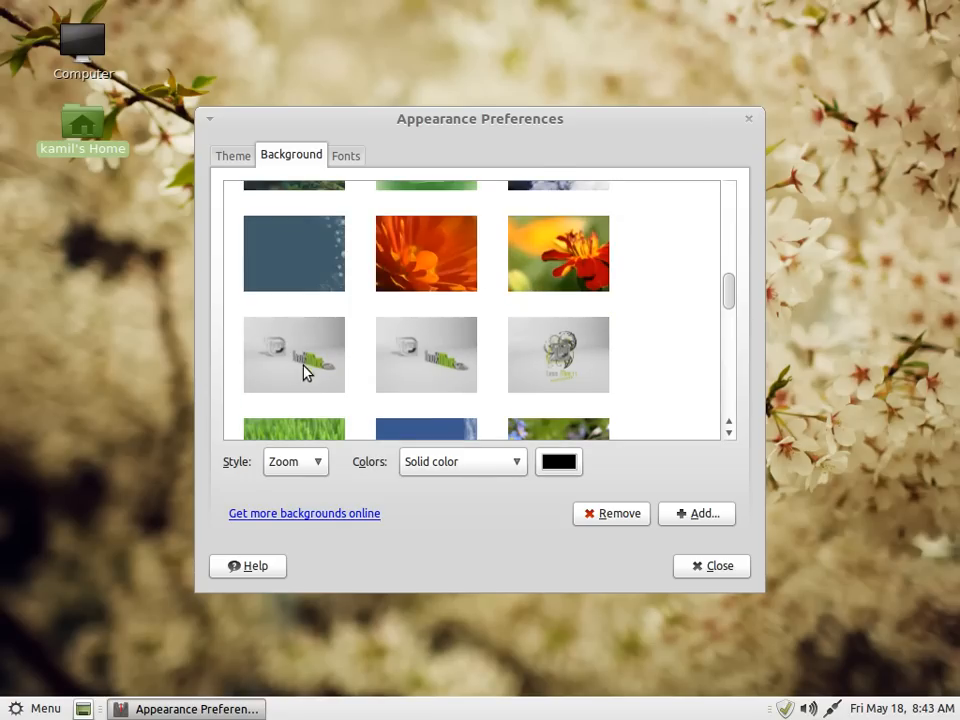
pyautogui.click(294, 354)
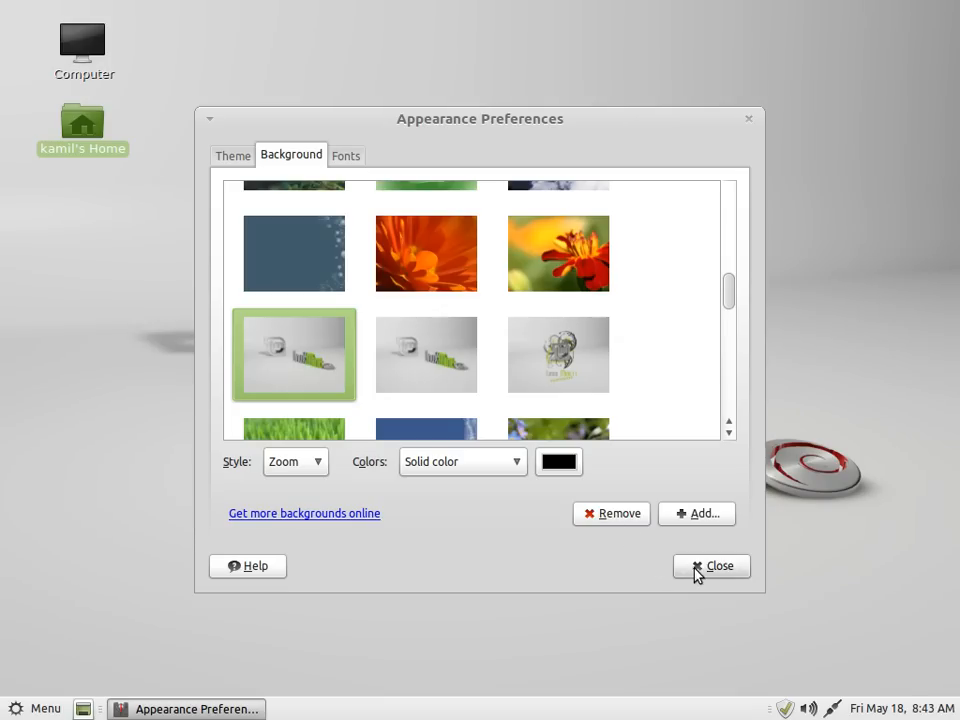
pyautogui.click(711, 565)
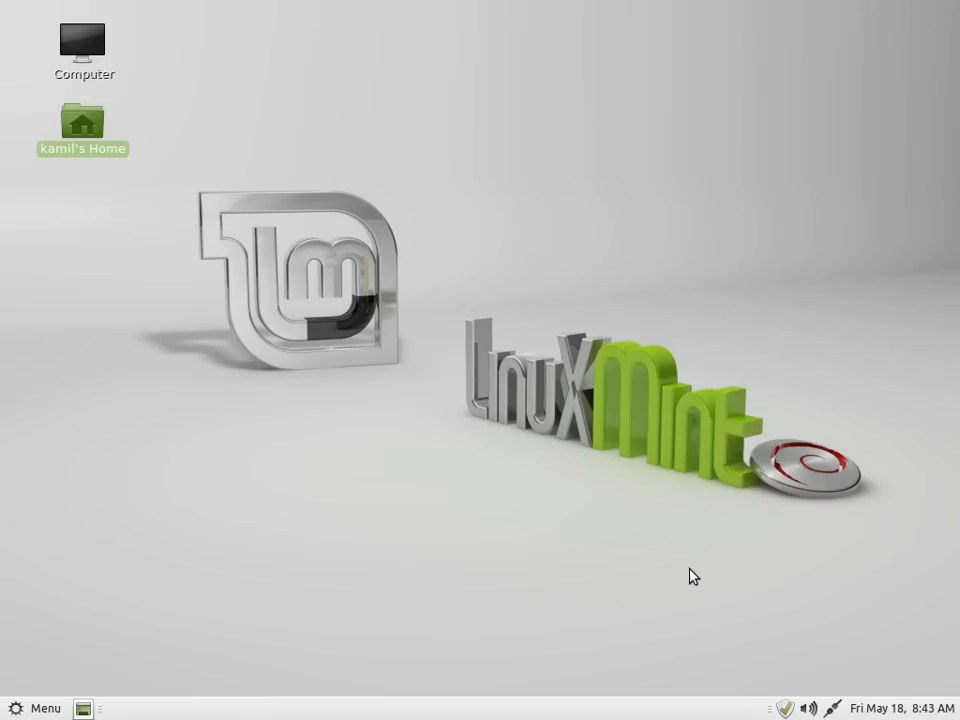
pyautogui.moveTo(716, 183)
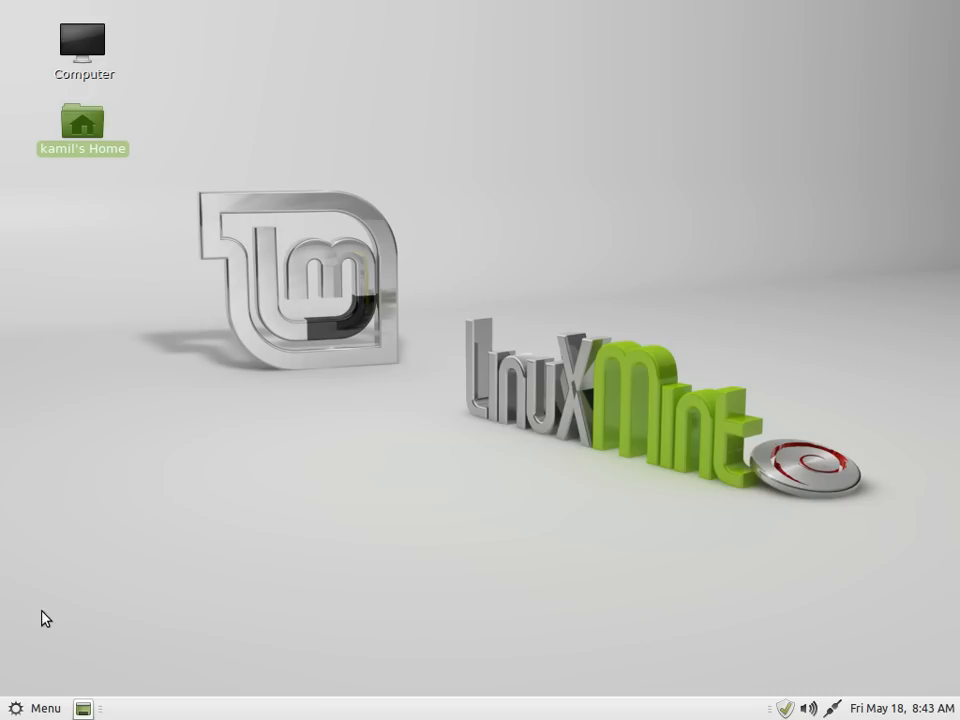
# - Browse the Mint menu, then restore the Terminal window showing encoding output from the taskbar
pyautogui.click(35, 708)
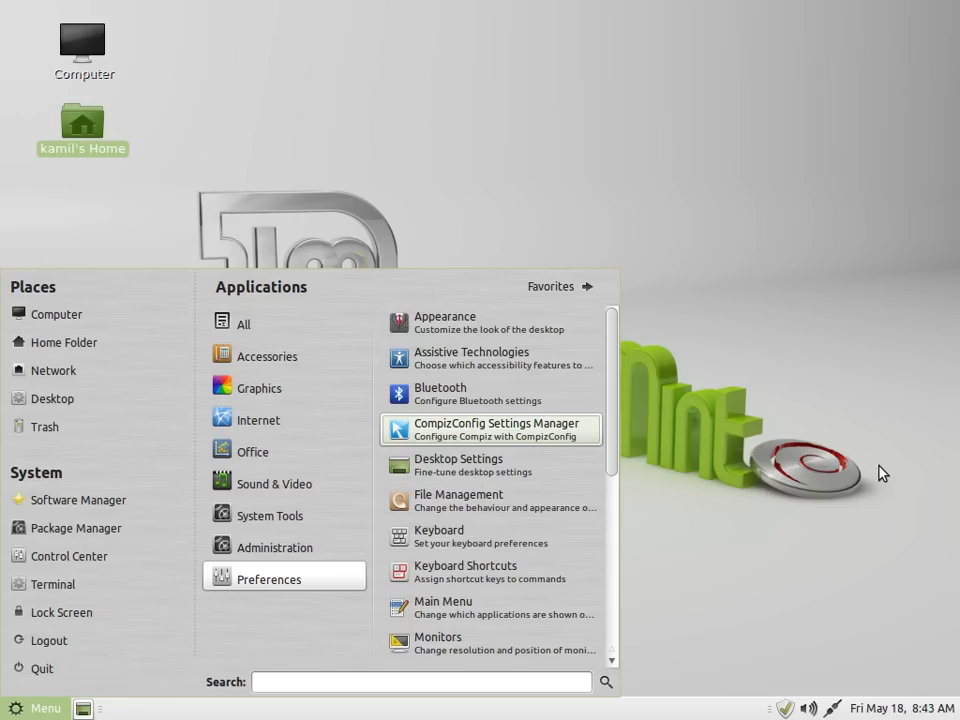
pyautogui.moveTo(816, 464)
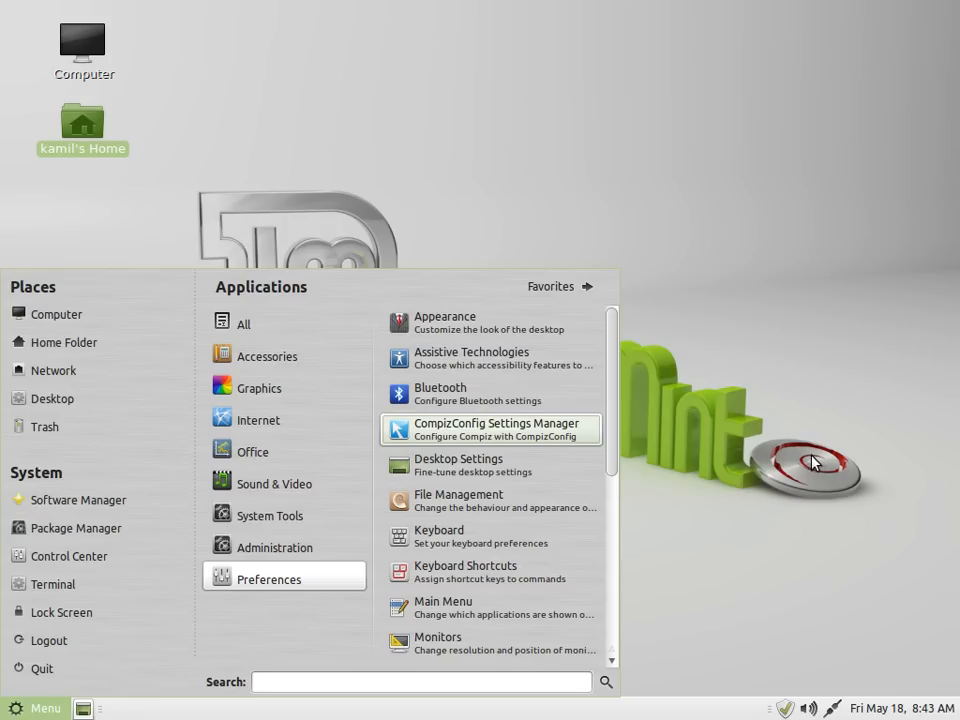
pyautogui.moveTo(812, 463)
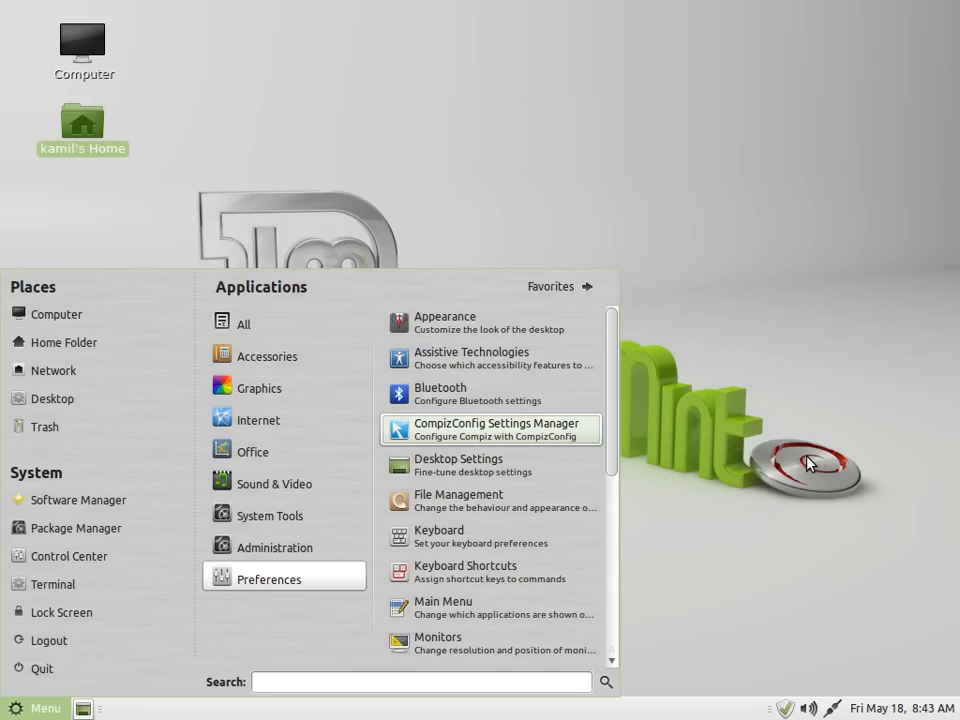
pyautogui.moveTo(805, 465)
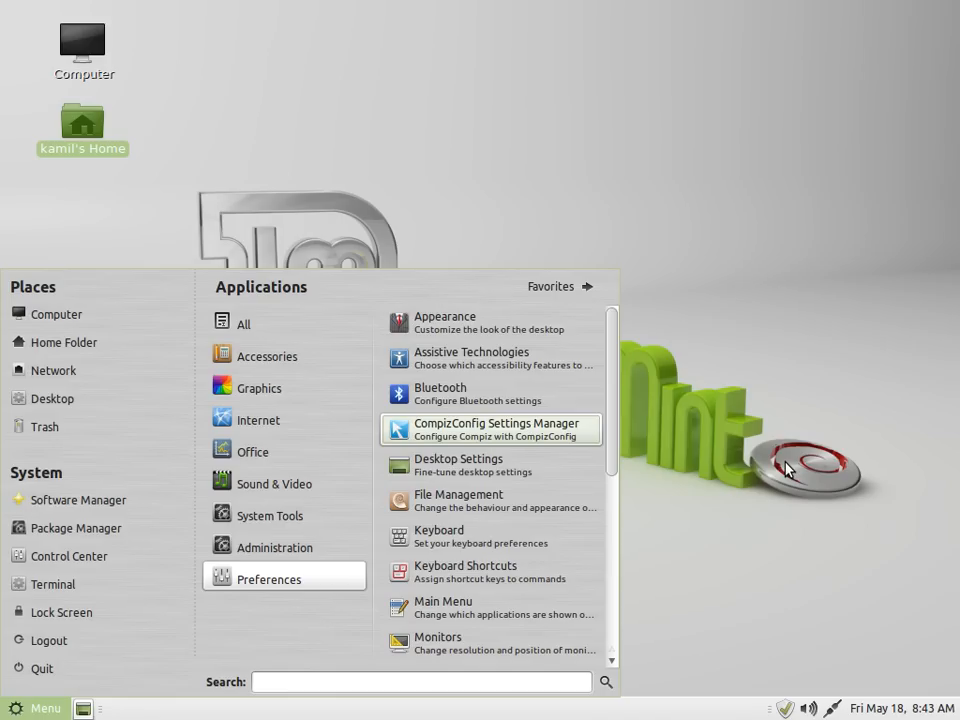
pyautogui.scroll(-3)
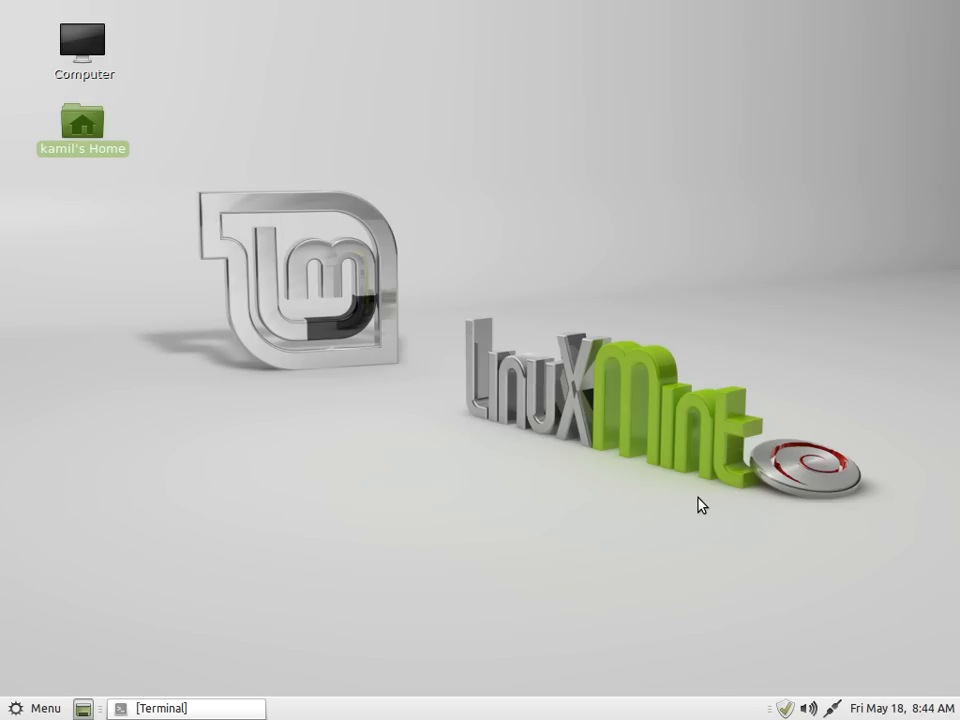
pyautogui.click(170, 708)
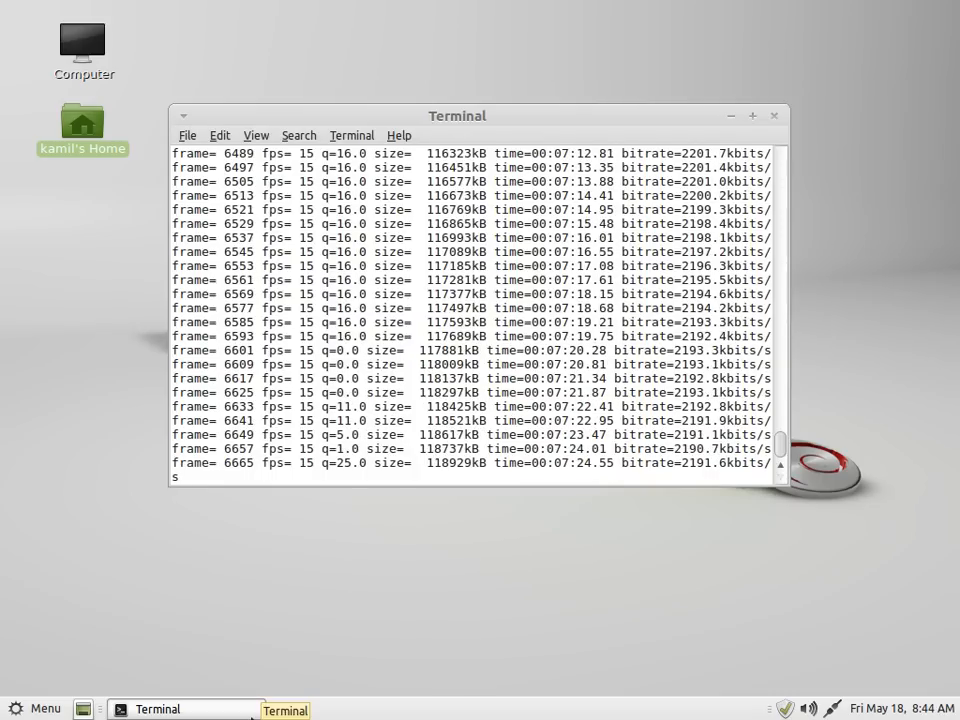